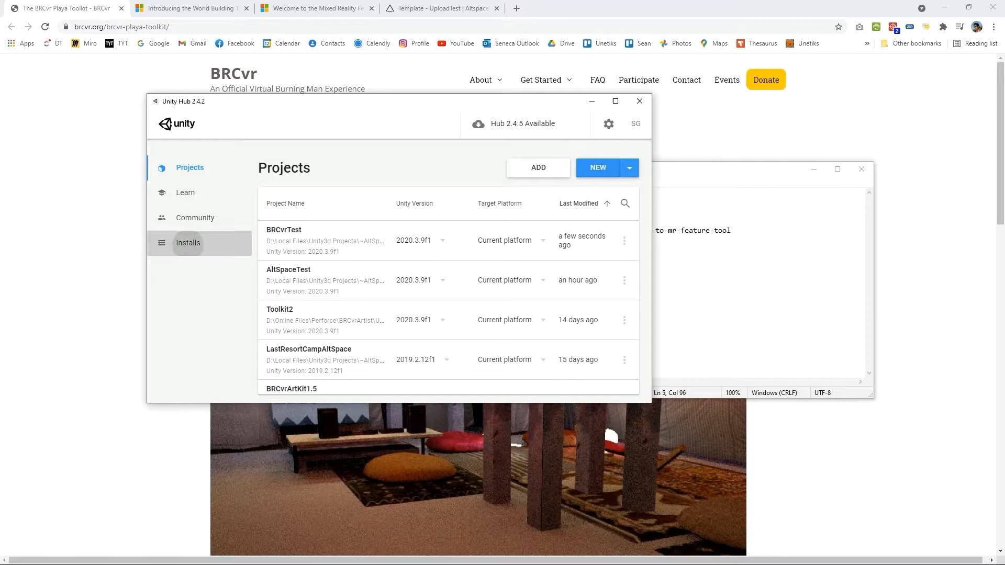
- Go to the Installs list and open the Add Unity Version dialog
{"action": "left_click", "coordinate": [188, 242]}
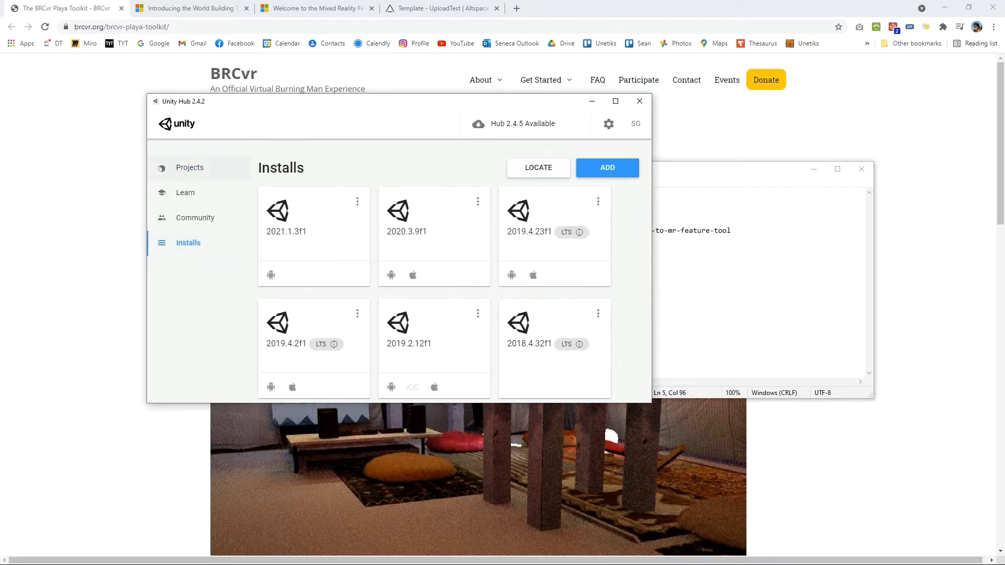
{"action": "left_click", "coordinate": [189, 167]}
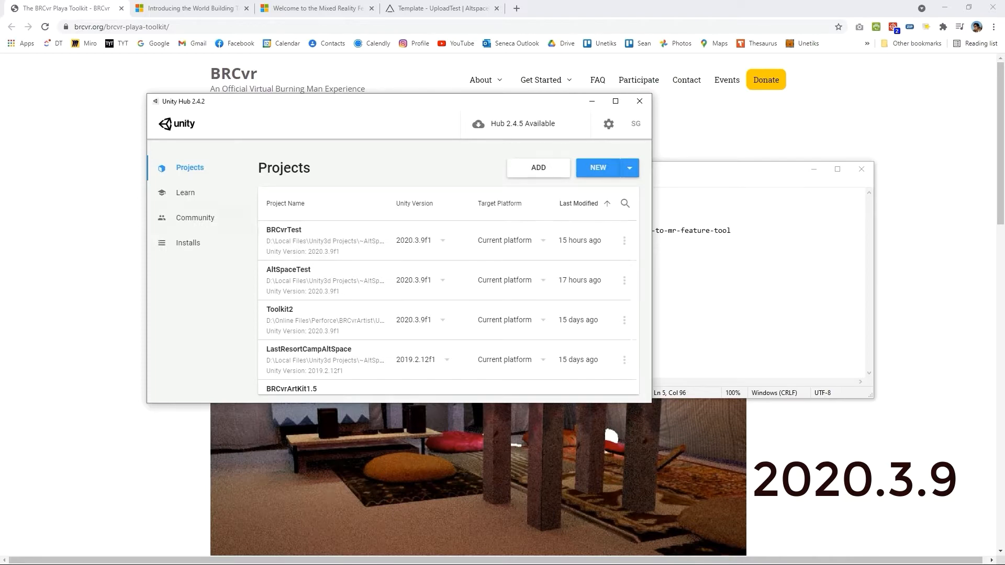
{"action": "left_click", "coordinate": [188, 242]}
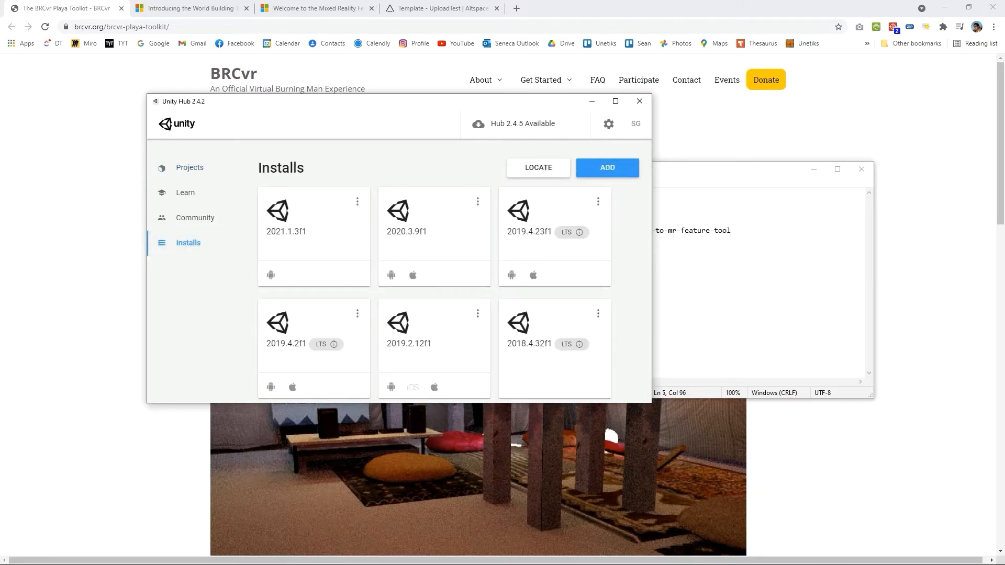
{"action": "left_click", "coordinate": [606, 167]}
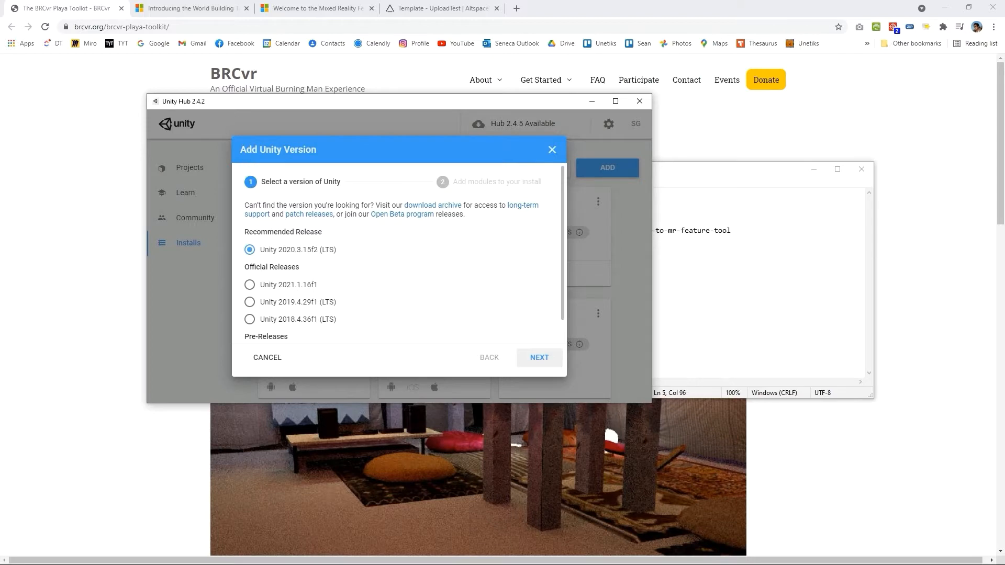
- Find Unity 2020.3.9 under the archive's 2020.x releases and send it to Unity Hub
{"action": "left_click", "coordinate": [431, 205]}
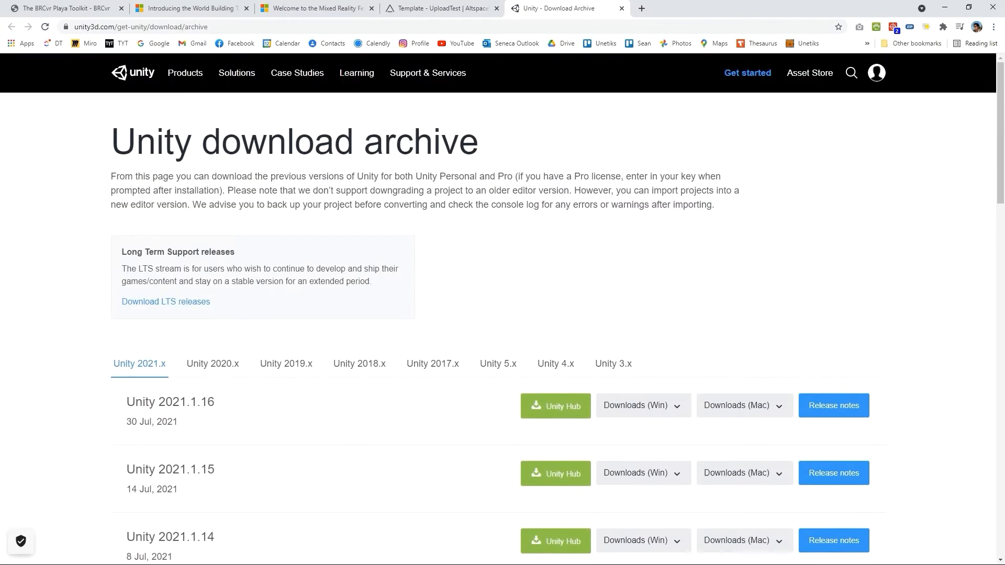
{"action": "left_click", "coordinate": [212, 364]}
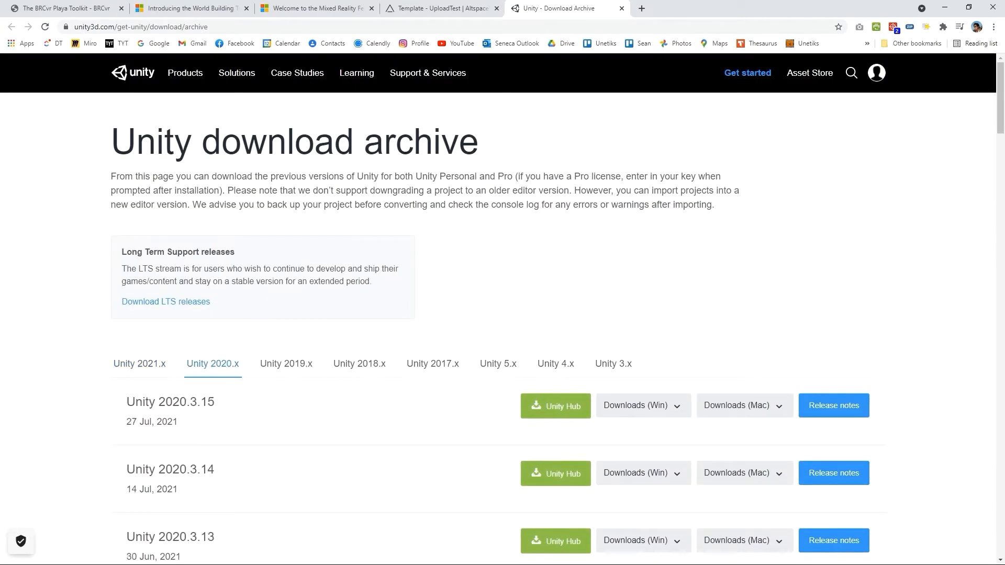
{"action": "scroll", "scroll_direction": "down", "scroll_amount": 3}
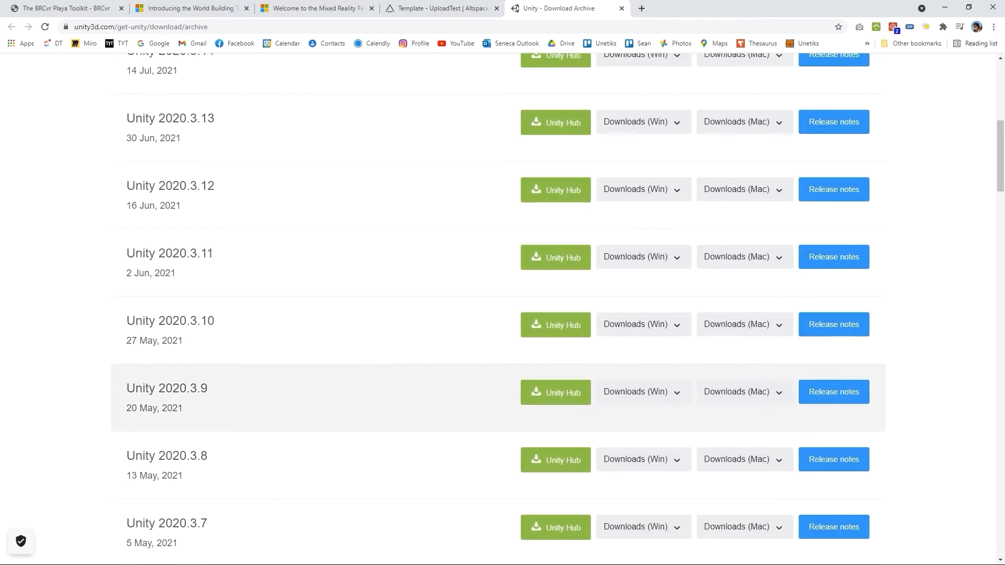
{"action": "double_click", "coordinate": [185, 388]}
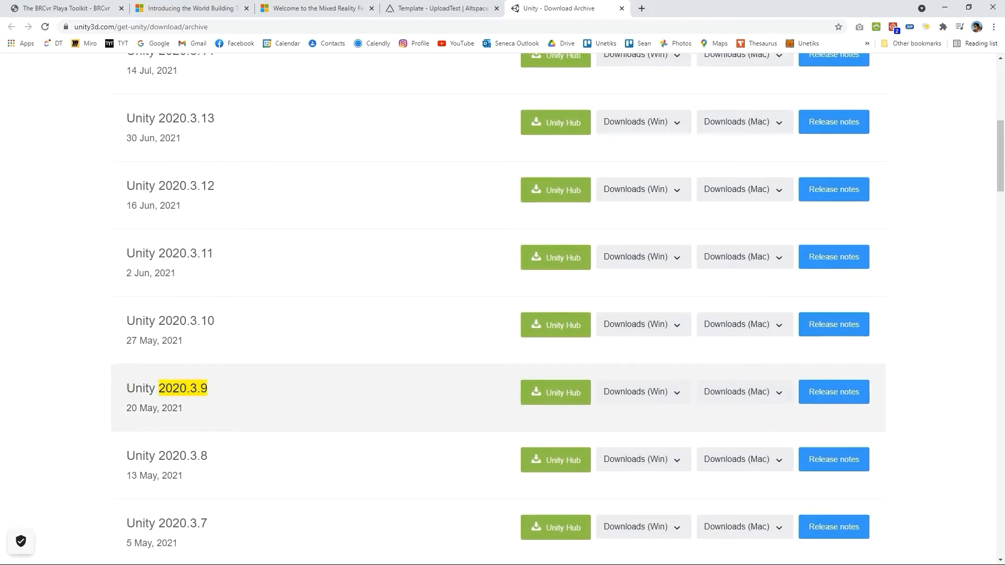
{"action": "scroll", "scroll_direction": "down", "scroll_amount": 3}
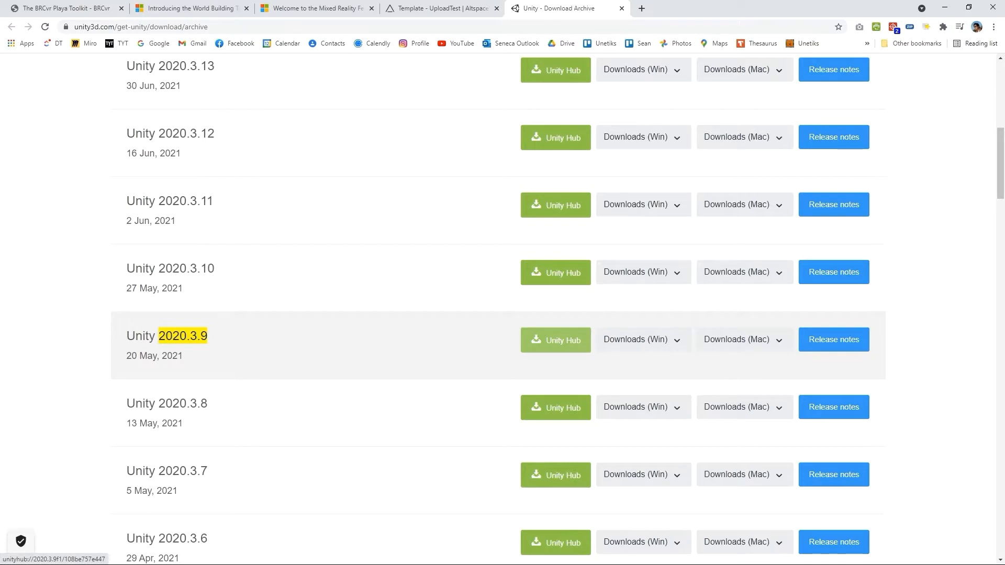
{"action": "left_click", "coordinate": [554, 340]}
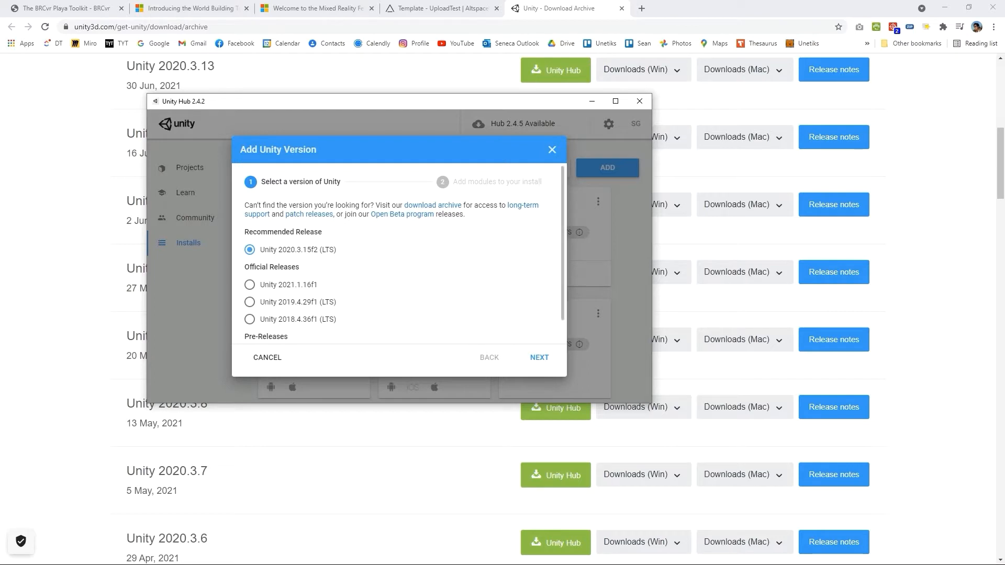
{"action": "left_click", "coordinate": [551, 149]}
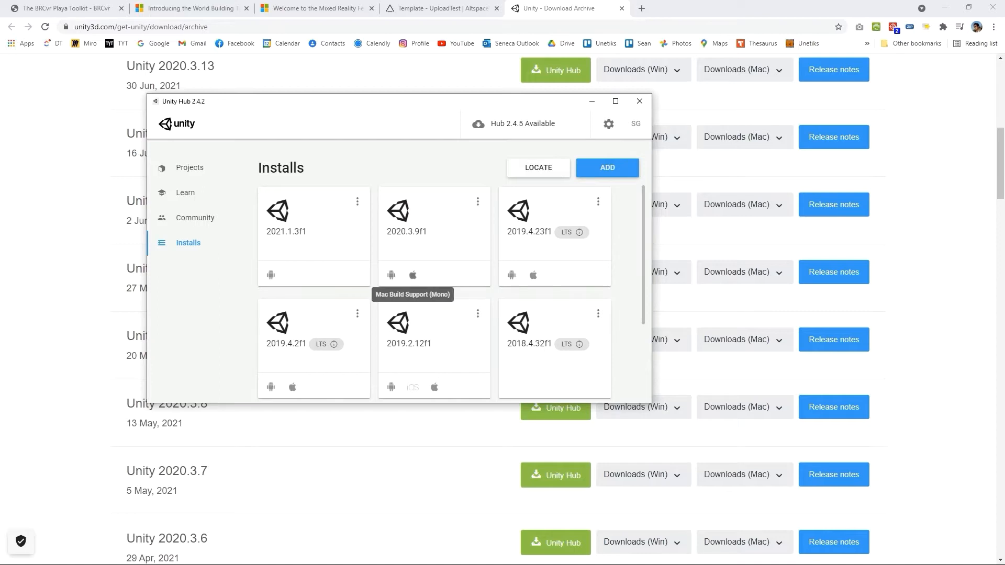
{"action": "mouse_move", "coordinate": [391, 274]}
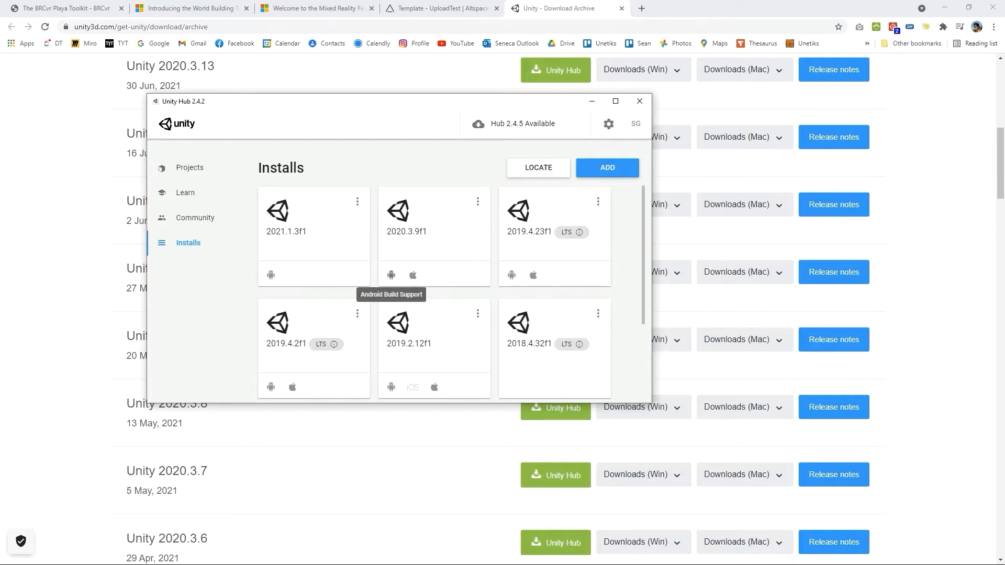
{"action": "mouse_move", "coordinate": [412, 275]}
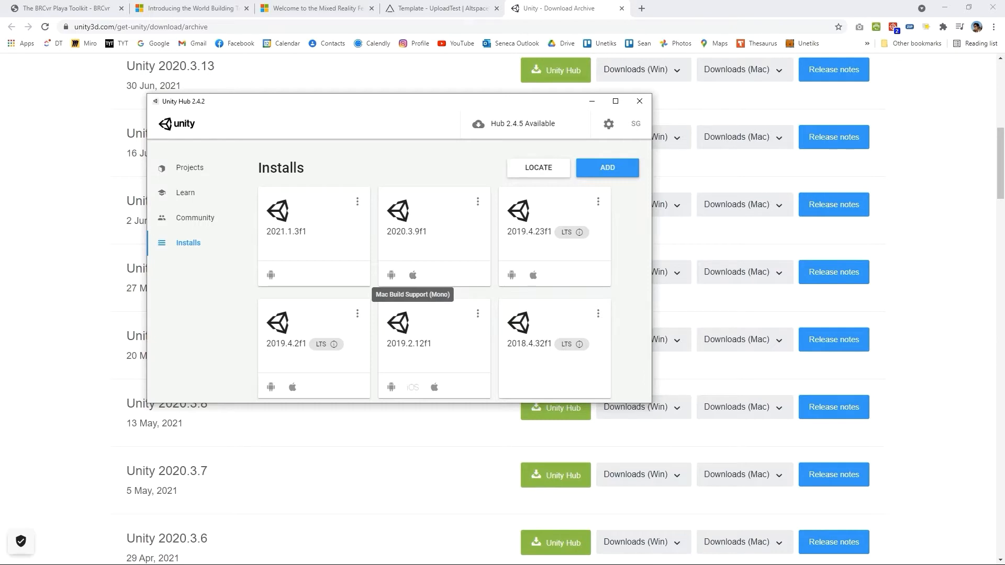
{"action": "left_click", "coordinate": [607, 168]}
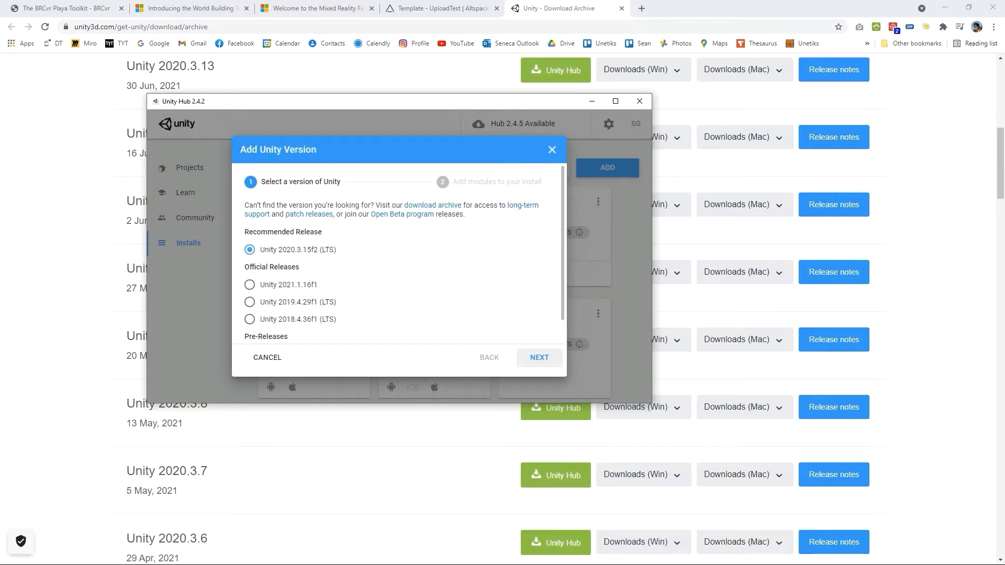
- Tick Android Build Support in the modules list, then cancel the install and return to Projects
{"action": "left_click", "coordinate": [539, 357]}
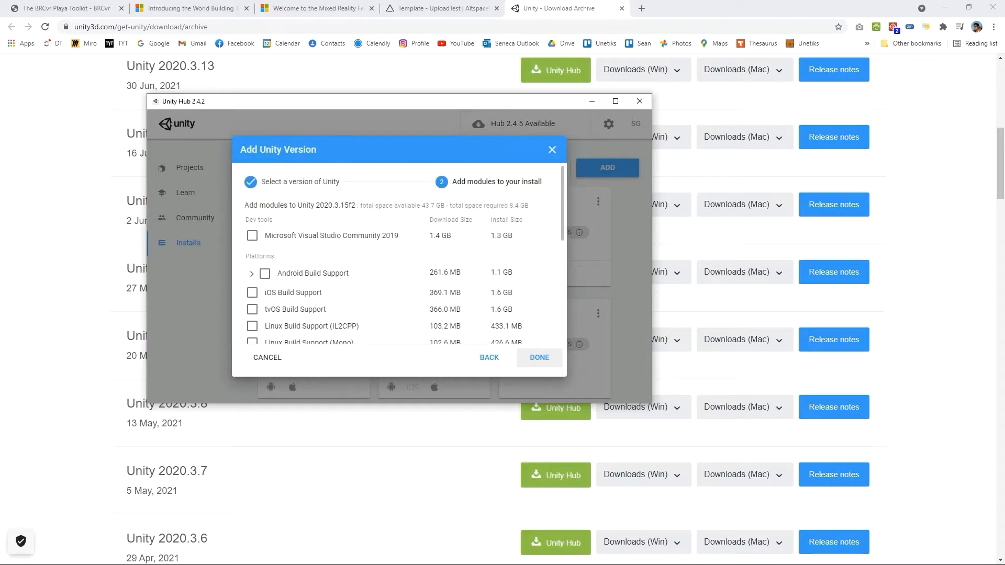
{"action": "left_click", "coordinate": [265, 273]}
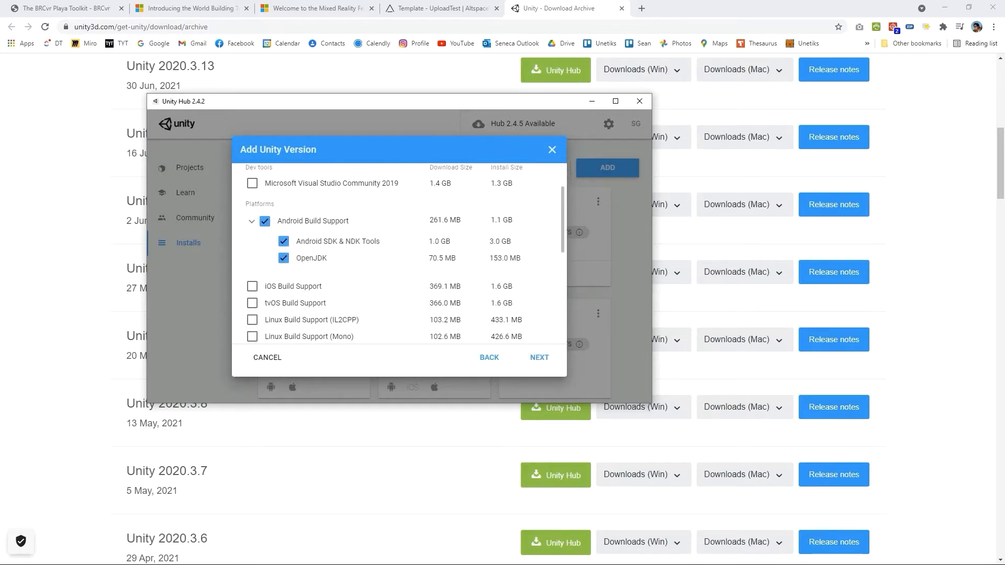
{"action": "scroll", "scroll_direction": "down", "scroll_amount": 3}
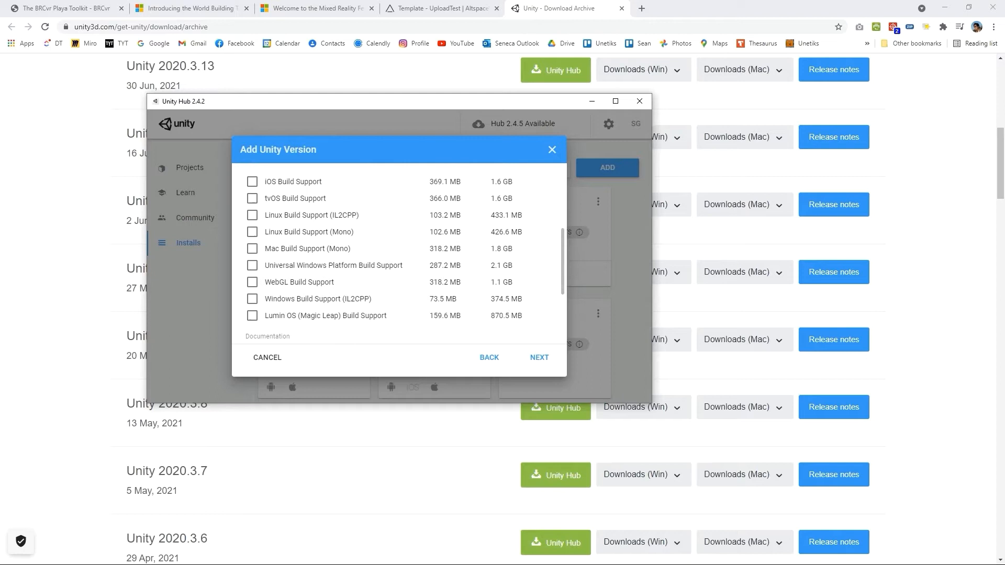
{"action": "left_click", "coordinate": [252, 294]}
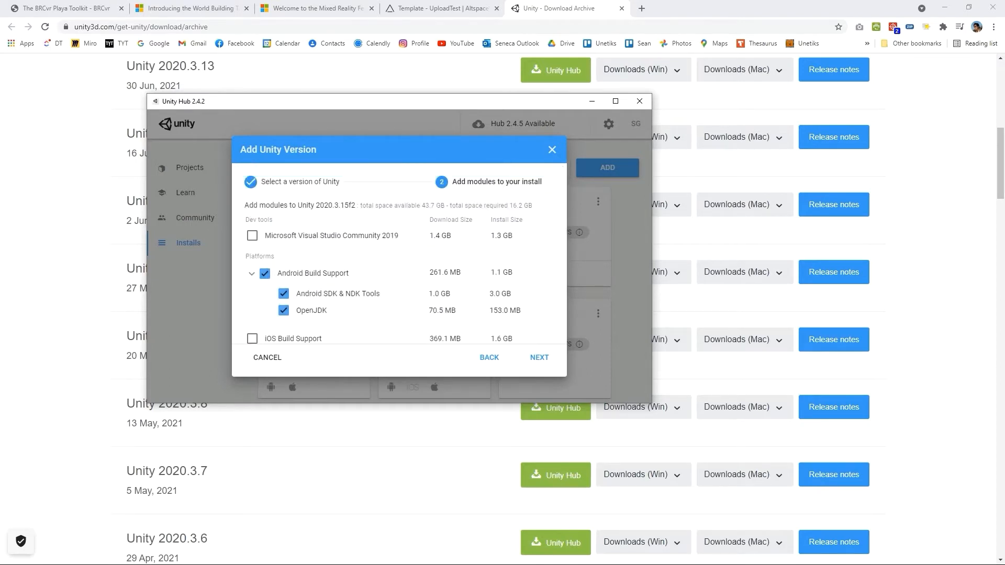
{"action": "scroll", "scroll_direction": "down", "scroll_amount": 3}
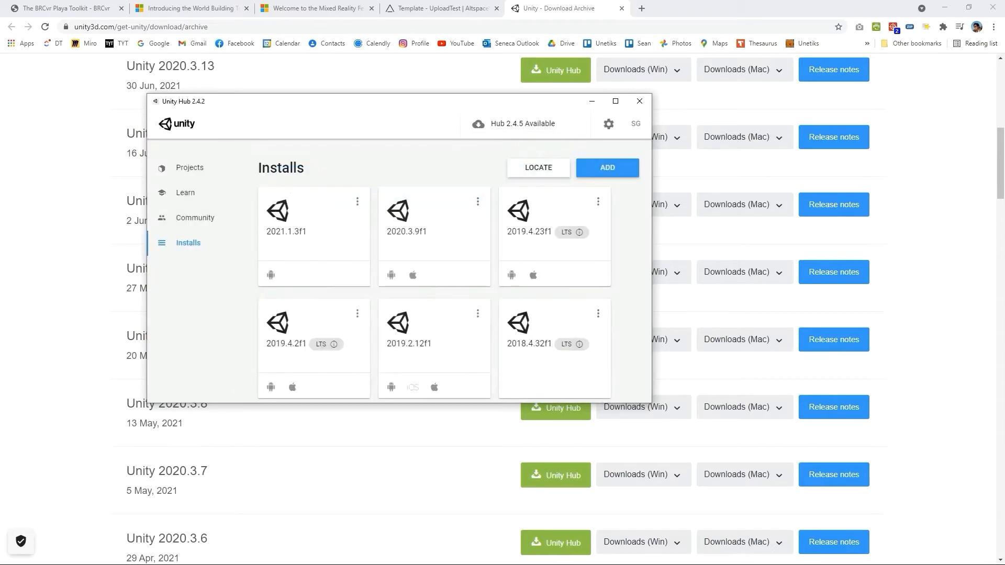
{"action": "mouse_move", "coordinate": [406, 214]}
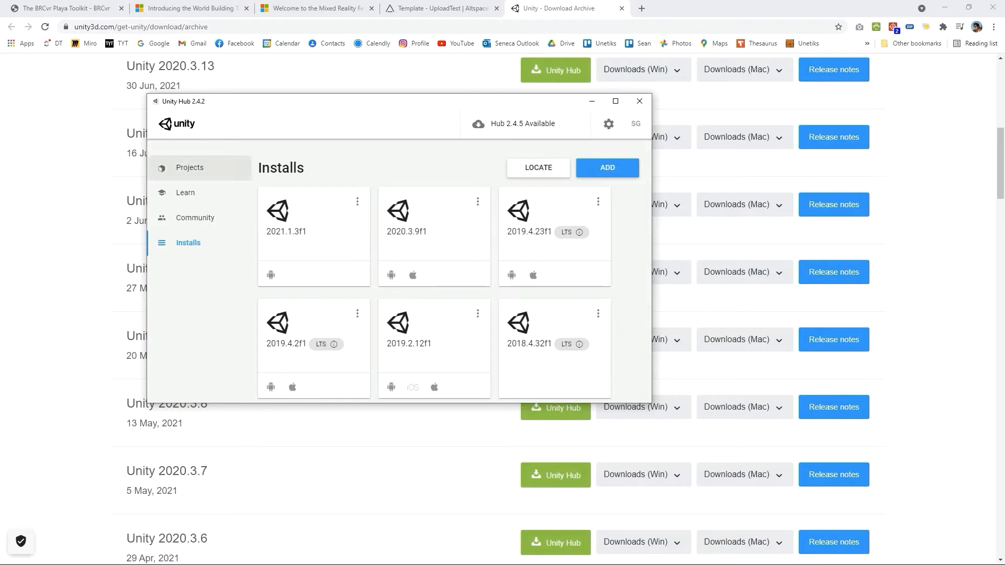
{"action": "left_click", "coordinate": [189, 167]}
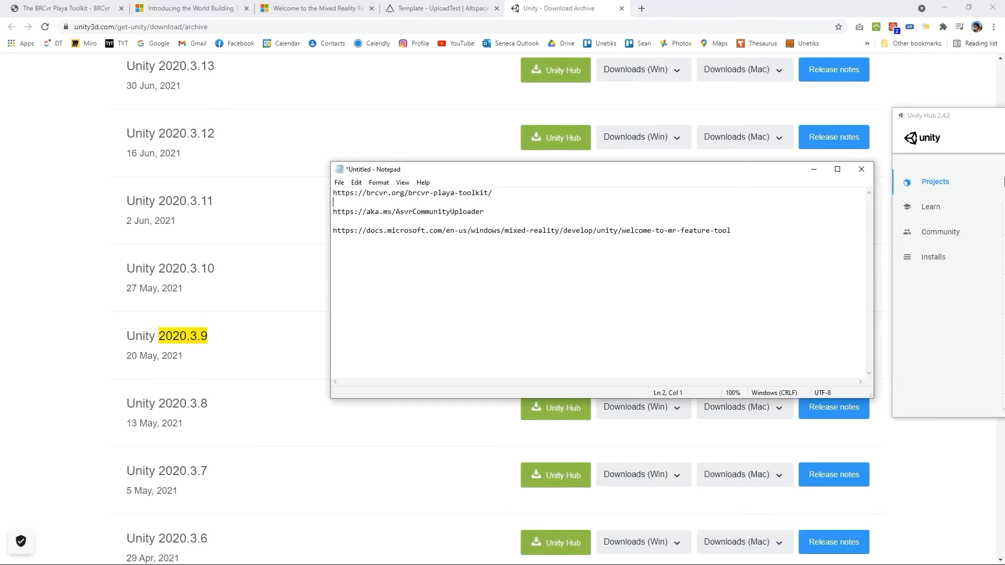
- Select the brcvr.org playa toolkit URL line in Notepad
{"action": "triple_click", "coordinate": [412, 192]}
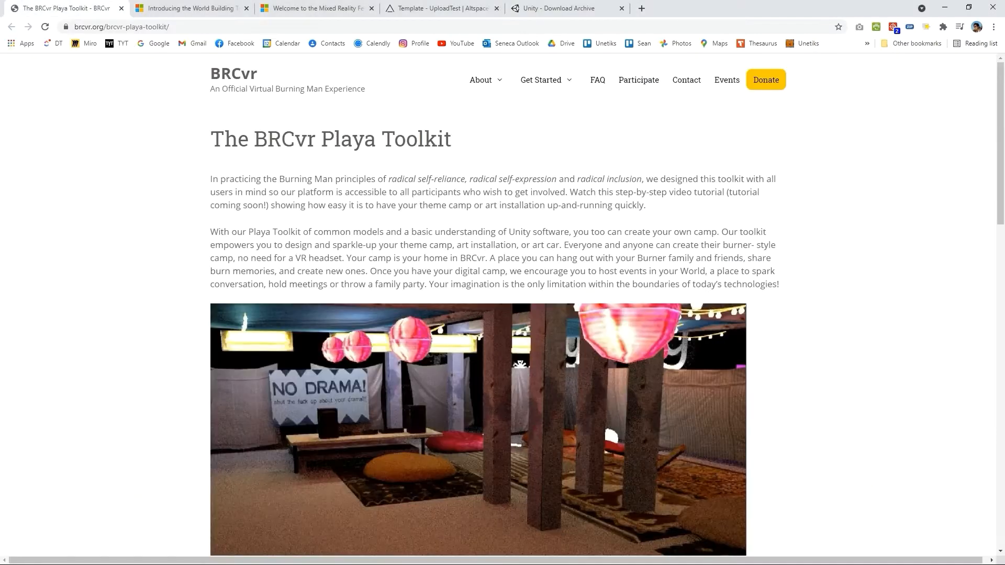
- Scroll through the BRCvr Playa Toolkit page, dismissing its sign-up pop-up, and return to the top
{"action": "scroll", "scroll_direction": "down", "scroll_amount": 3}
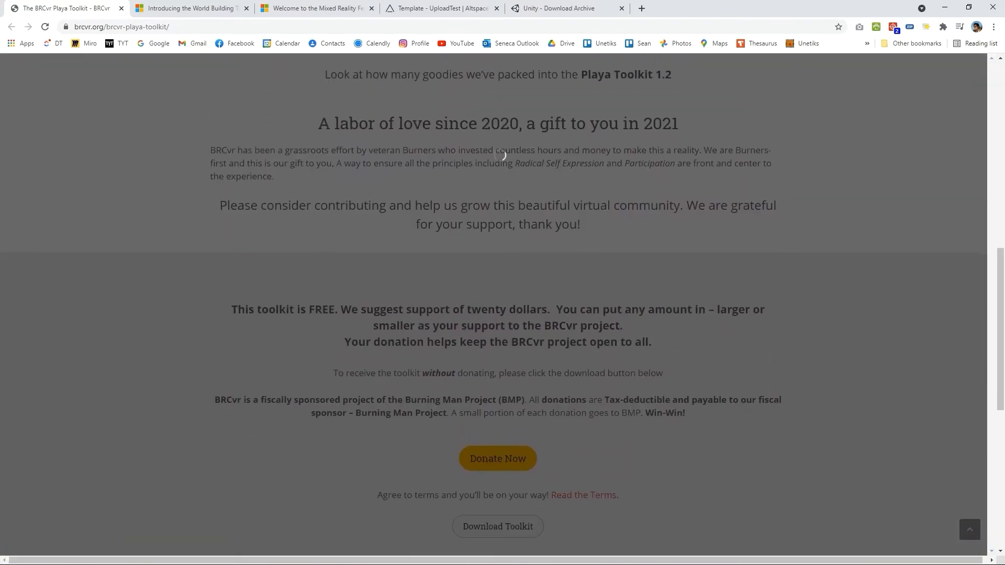
{"action": "scroll", "scroll_direction": "down", "scroll_amount": 3}
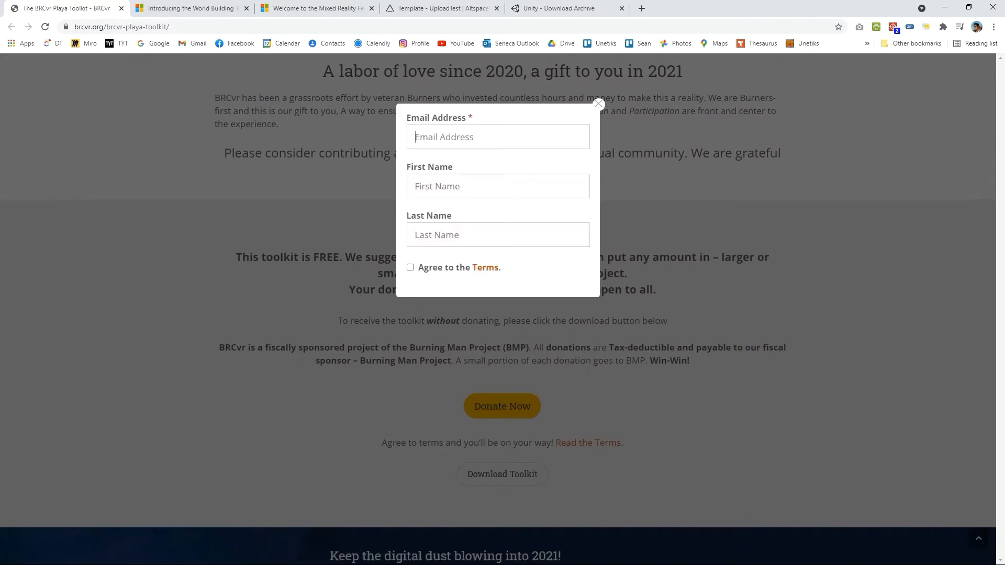
{"action": "left_click", "coordinate": [597, 104]}
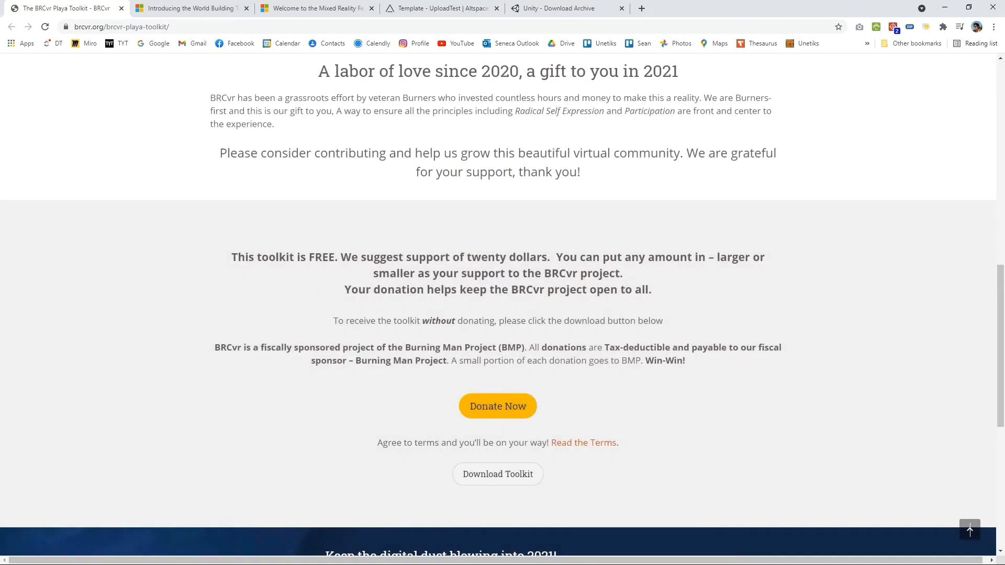
{"action": "scroll", "scroll_direction": "up", "scroll_amount": 3}
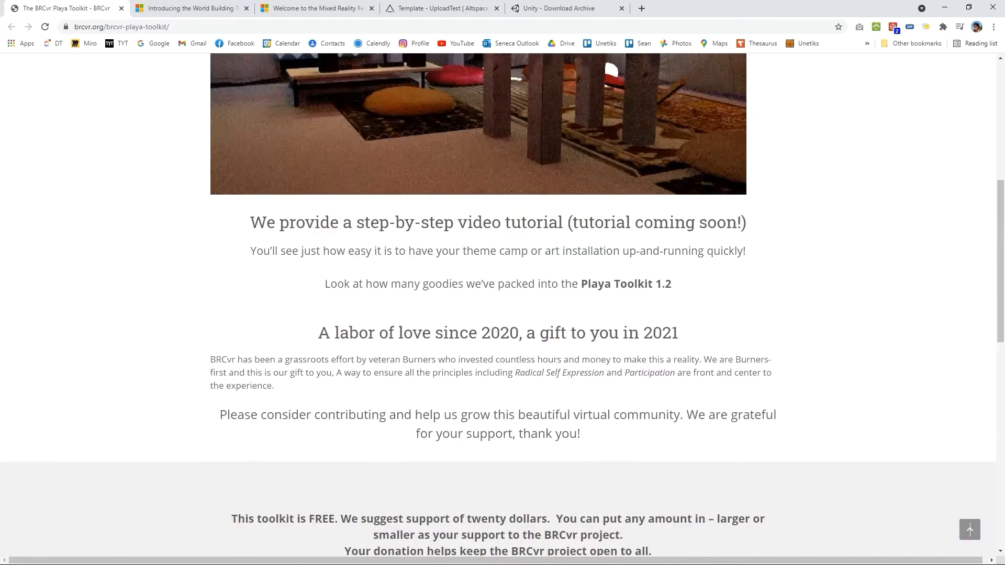
{"action": "scroll", "scroll_direction": "up", "scroll_amount": 3}
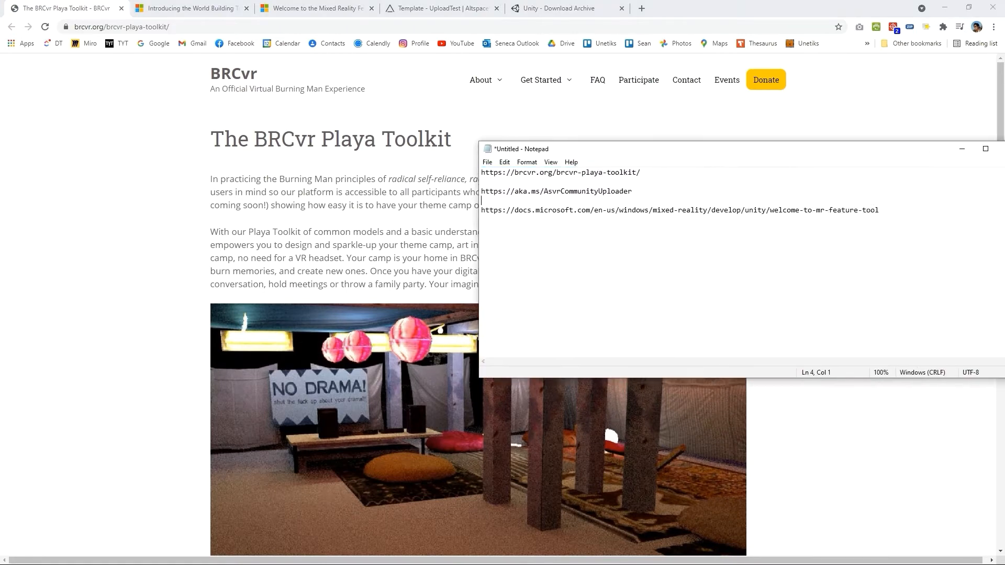
- Copy the docs.microsoft.com link from Notepad and open it in Chrome
{"action": "triple_click", "coordinate": [680, 209]}
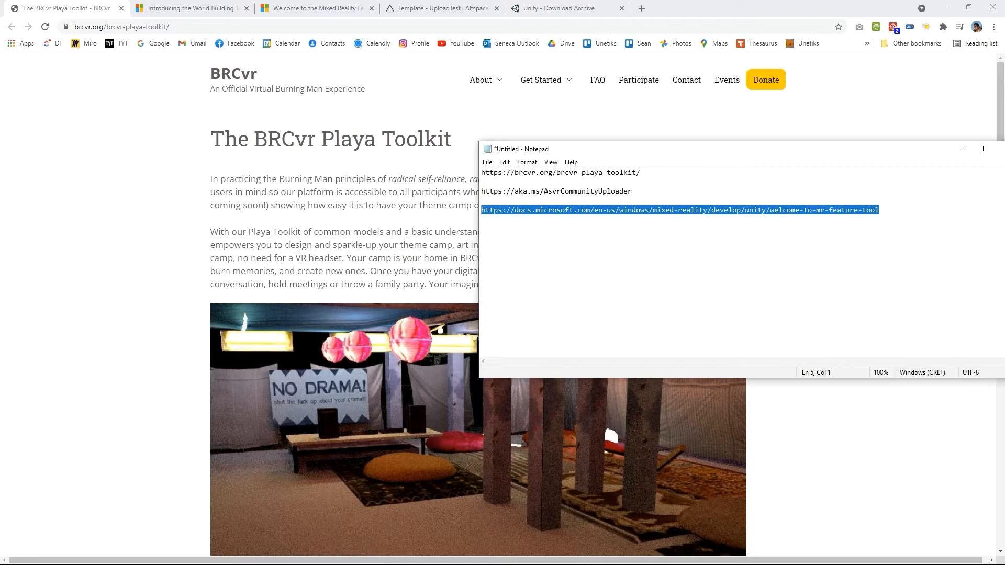
{"action": "left_click", "coordinate": [743, 209]}
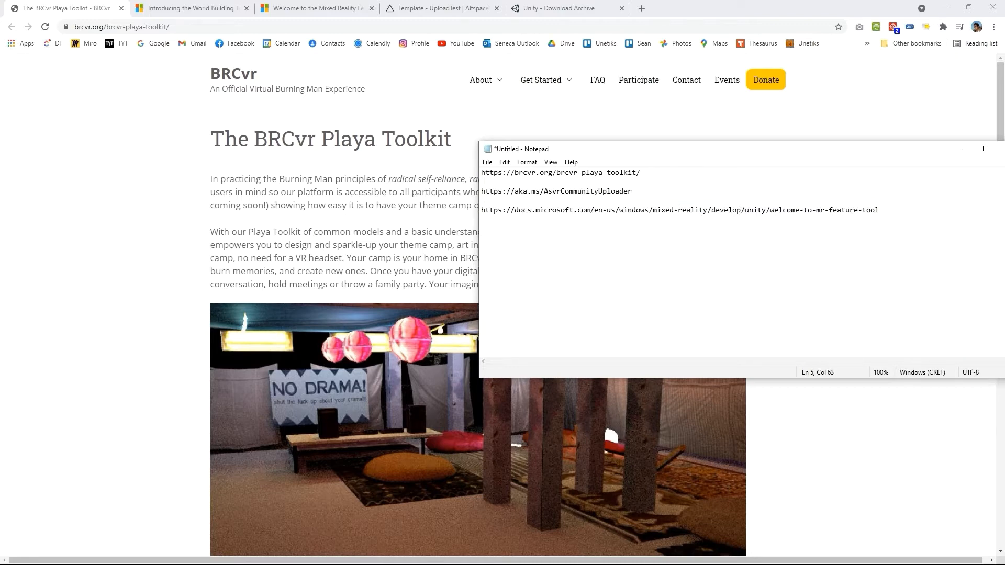
{"action": "triple_click", "coordinate": [680, 209]}
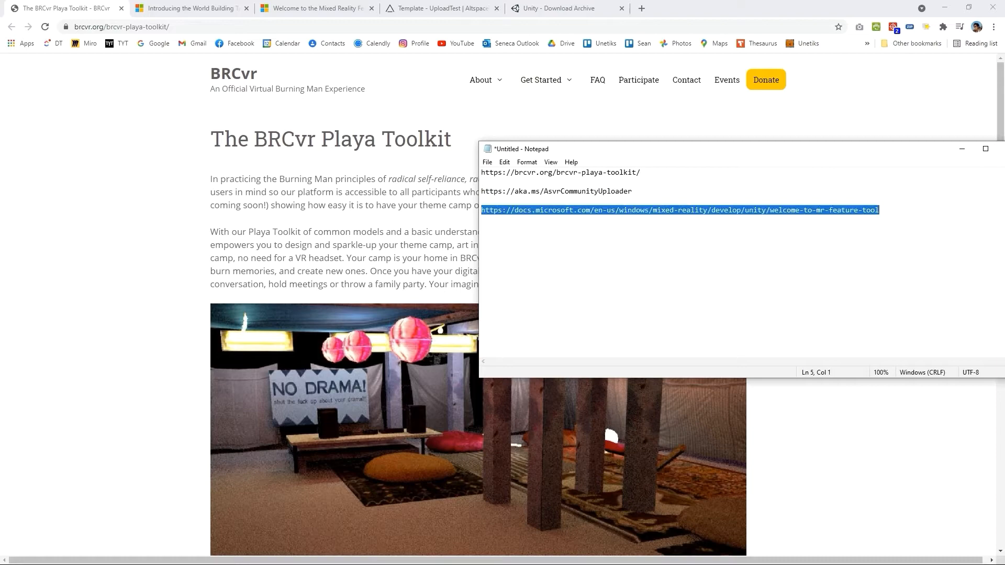
{"action": "left_click", "coordinate": [315, 9]}
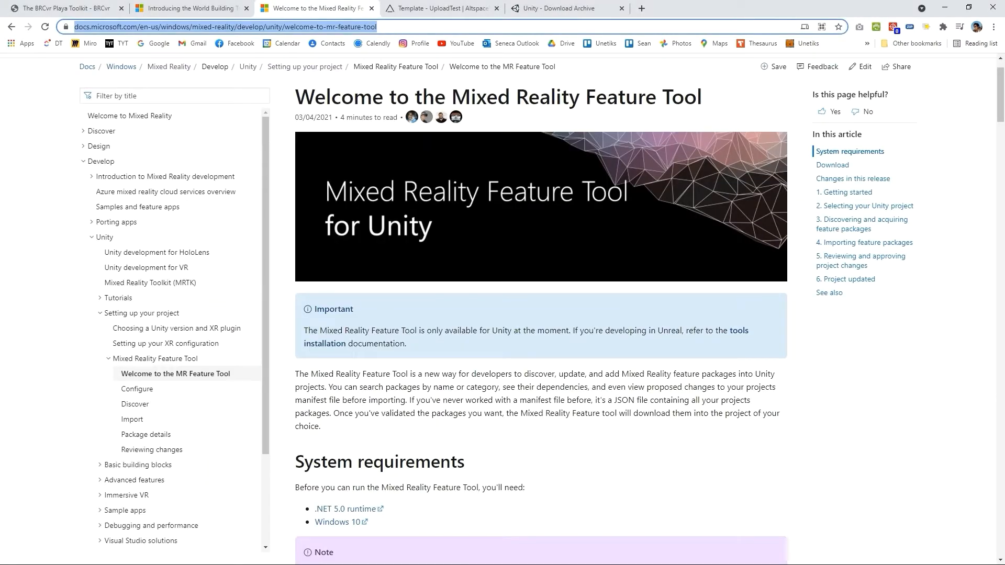
- Read through the Feature Tool article, then select the aka.ms uploader link in Notepad
{"action": "scroll", "scroll_direction": "down", "scroll_amount": 3}
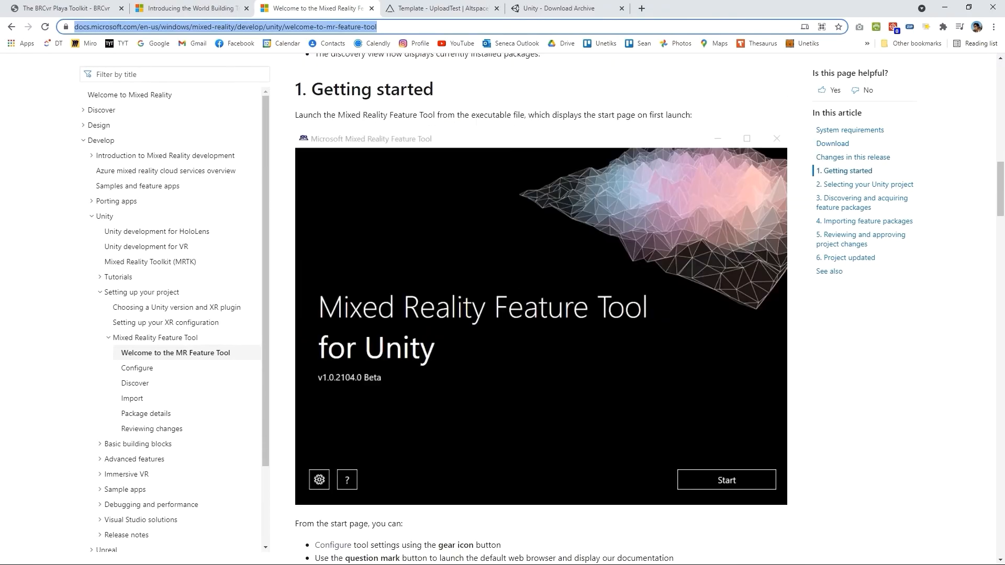
{"action": "scroll", "scroll_direction": "down", "scroll_amount": 3}
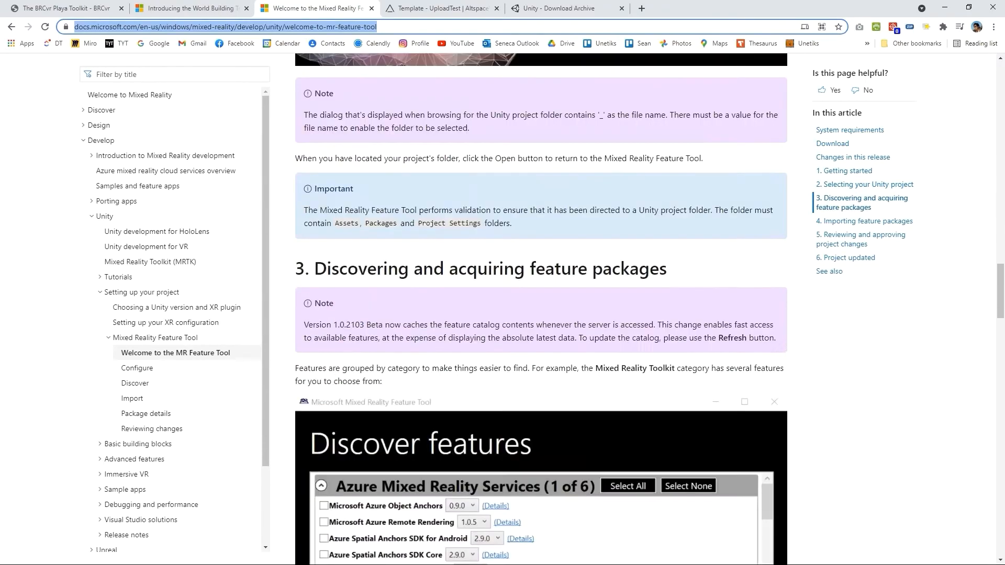
{"action": "scroll", "scroll_direction": "down", "scroll_amount": 3}
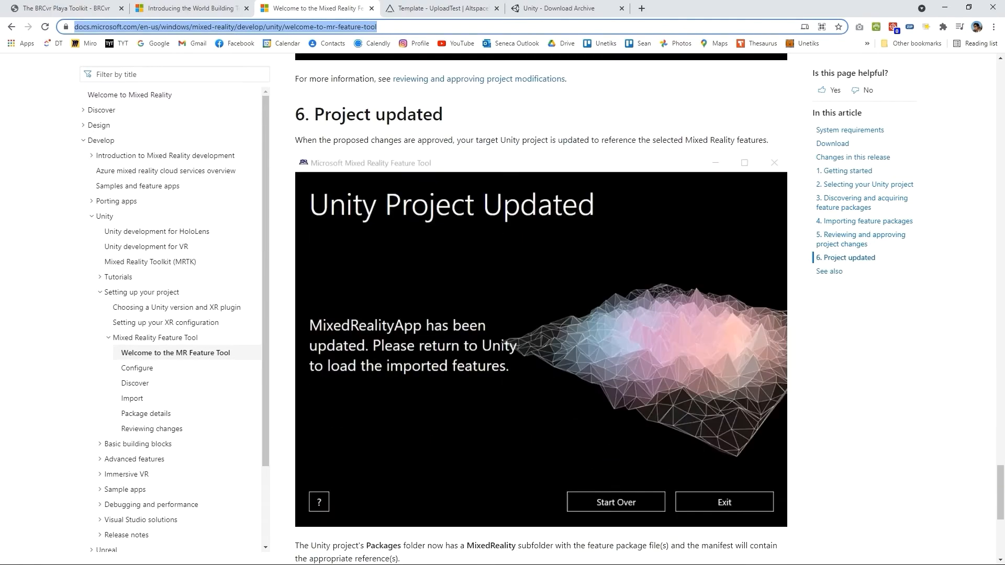
{"action": "scroll", "scroll_direction": "down", "scroll_amount": 3}
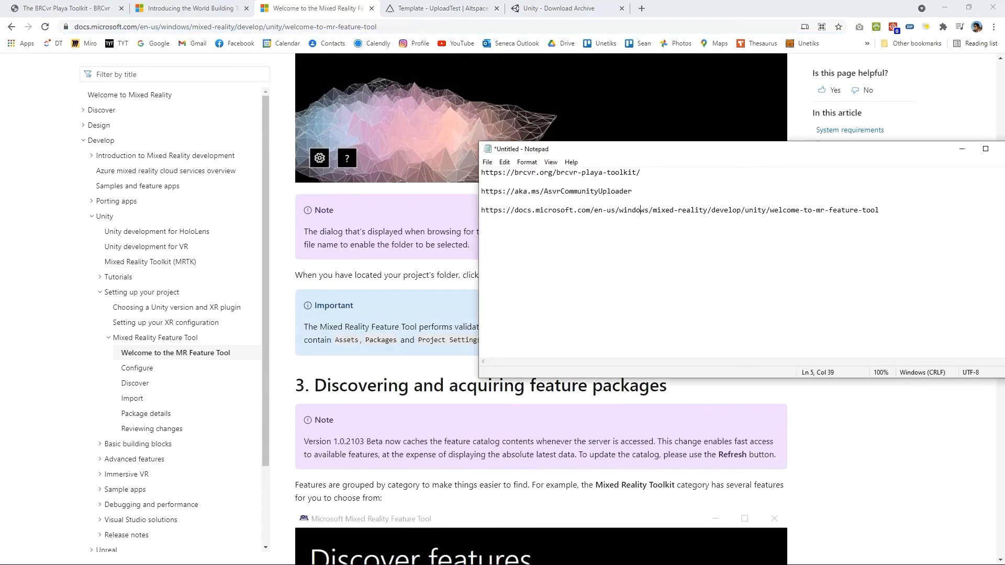
{"action": "triple_click", "coordinate": [559, 173]}
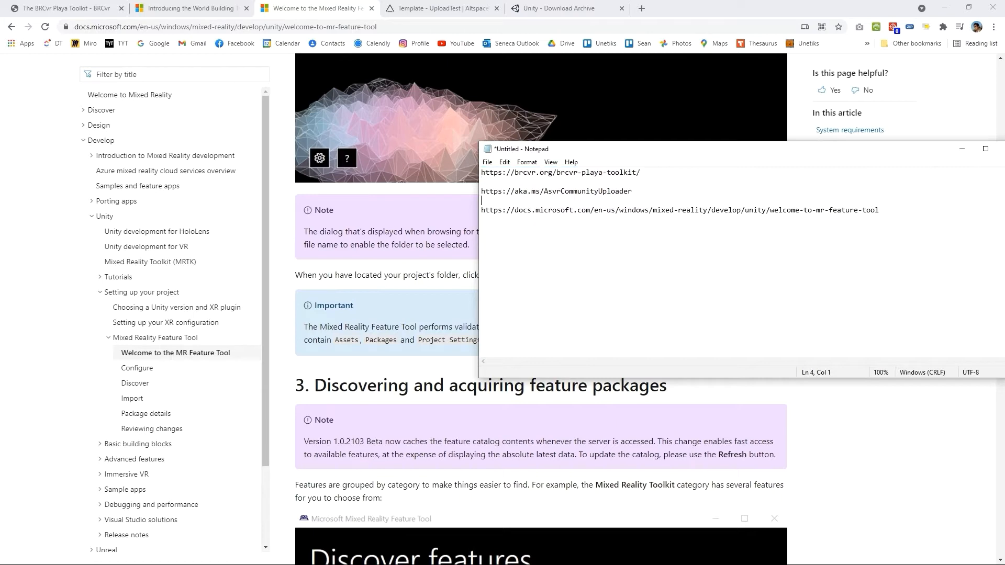
{"action": "triple_click", "coordinate": [556, 191]}
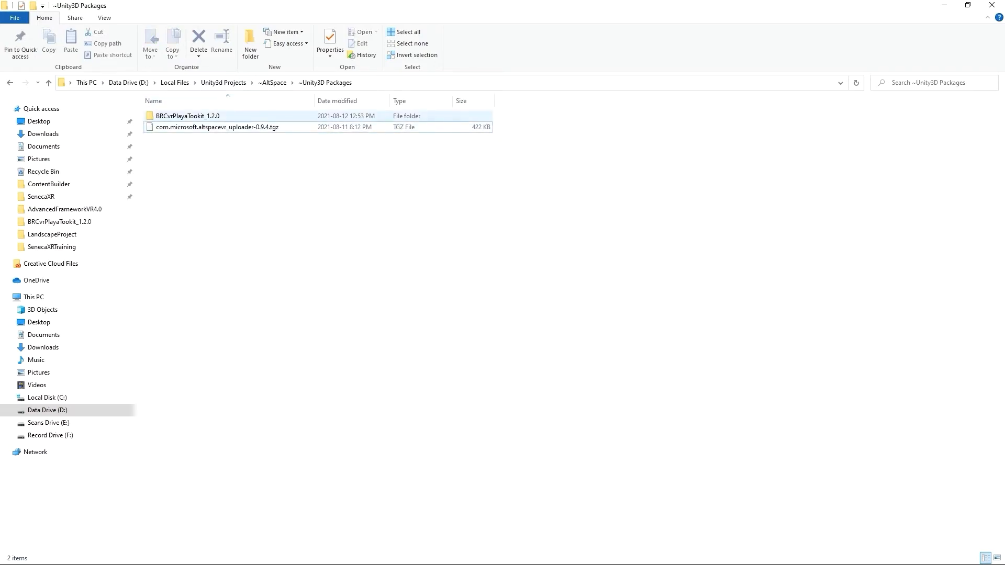
- Open the BRCvrPlayaTookit_1.2.0 folder and its README PDF, then select the toolkit tgz
{"action": "left_click", "coordinate": [187, 117]}
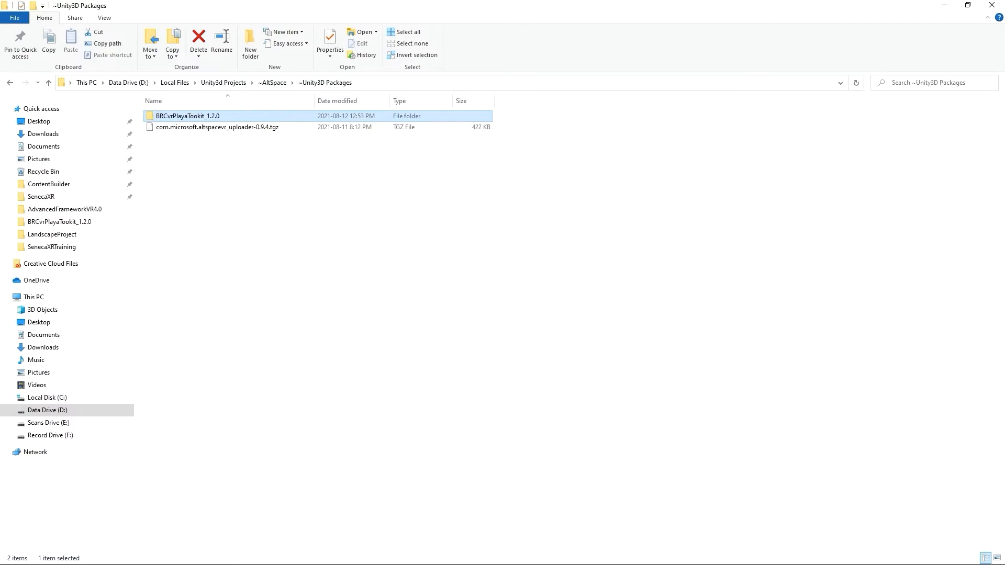
{"action": "double_click", "coordinate": [188, 116]}
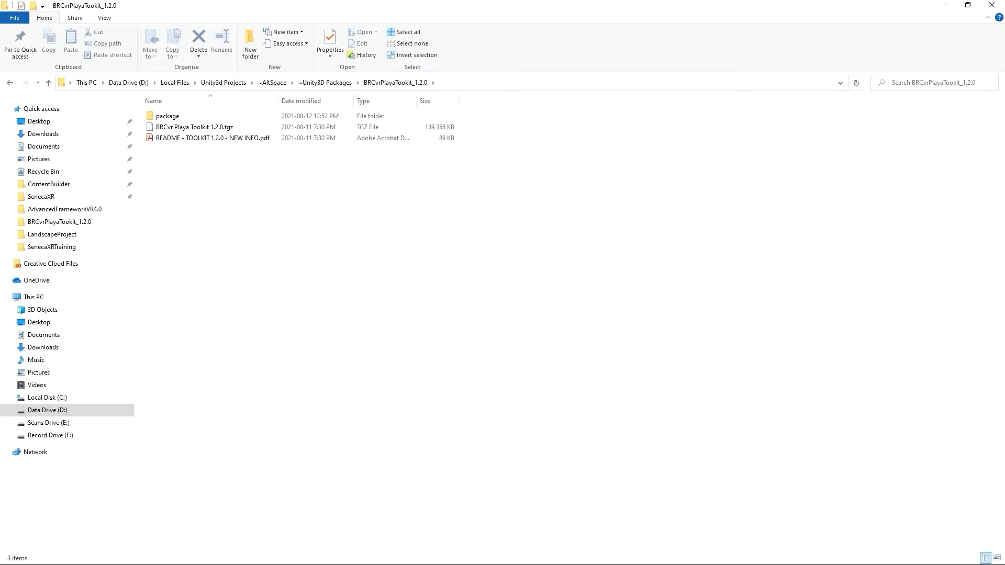
{"action": "left_click", "coordinate": [213, 138]}
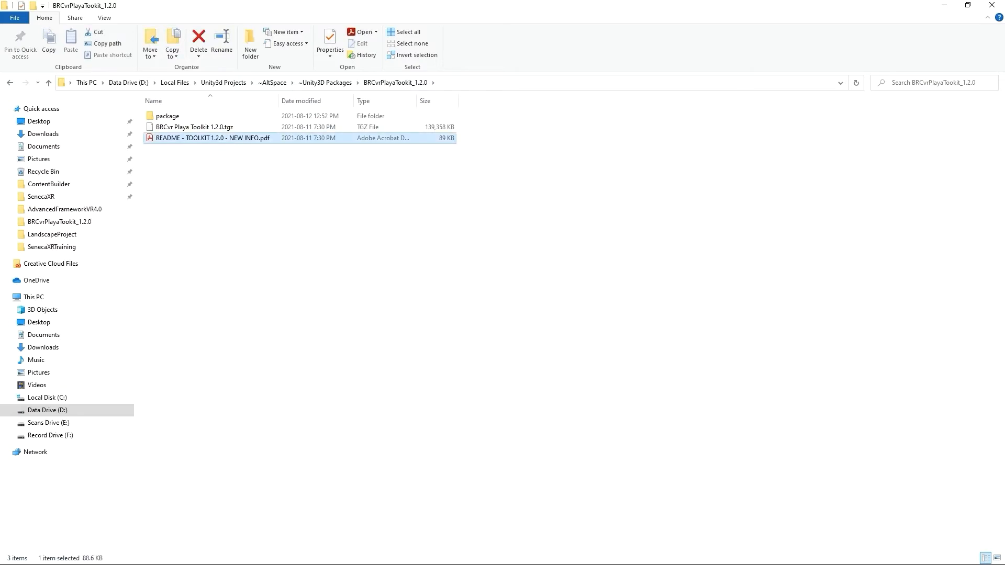
{"action": "double_click", "coordinate": [213, 138]}
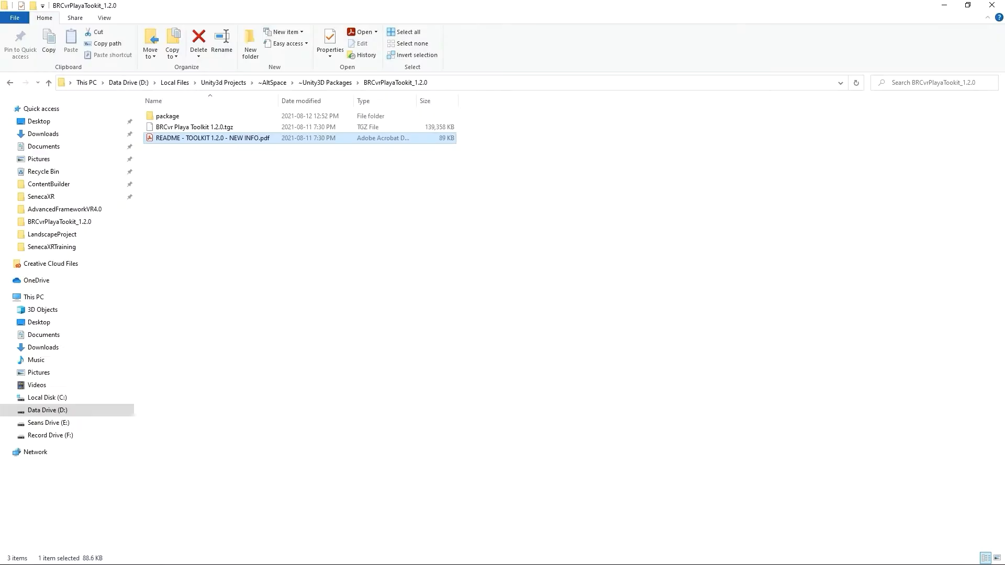
{"action": "left_click", "coordinate": [194, 127]}
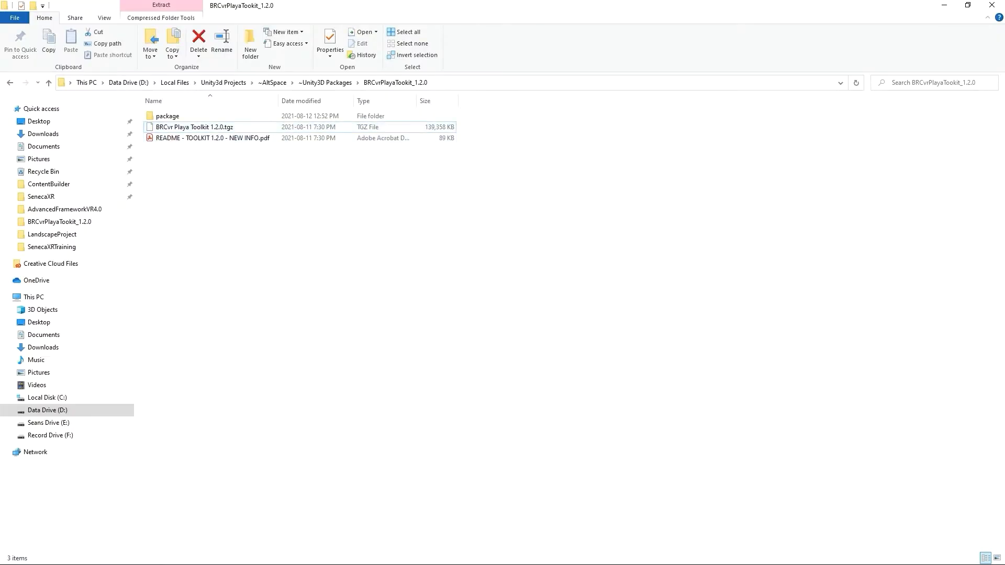
{"action": "left_click", "coordinate": [167, 117]}
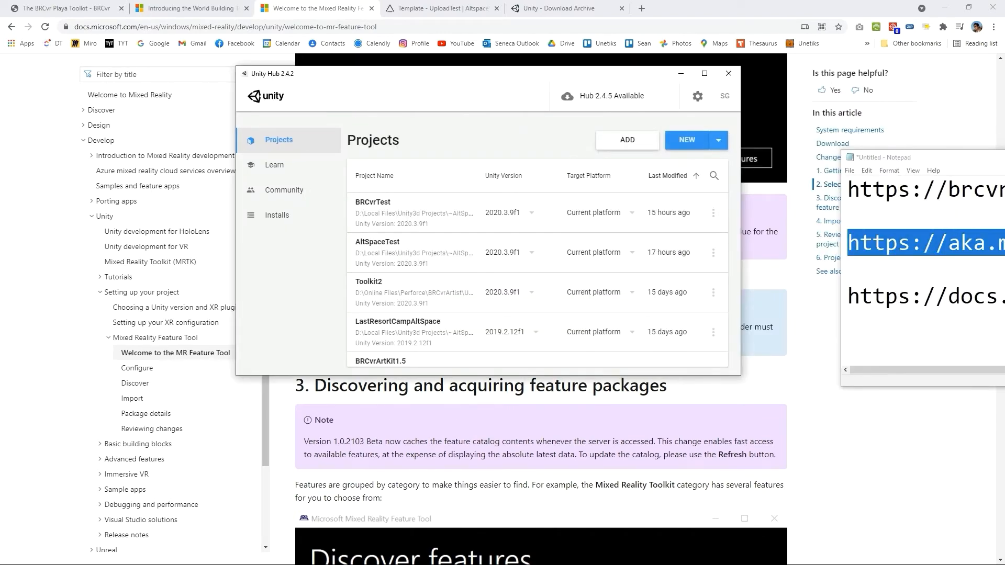
- Start a new project with Unity 2020.3.9f1 chosen from the NEW version dropdown
{"action": "left_click", "coordinate": [685, 140]}
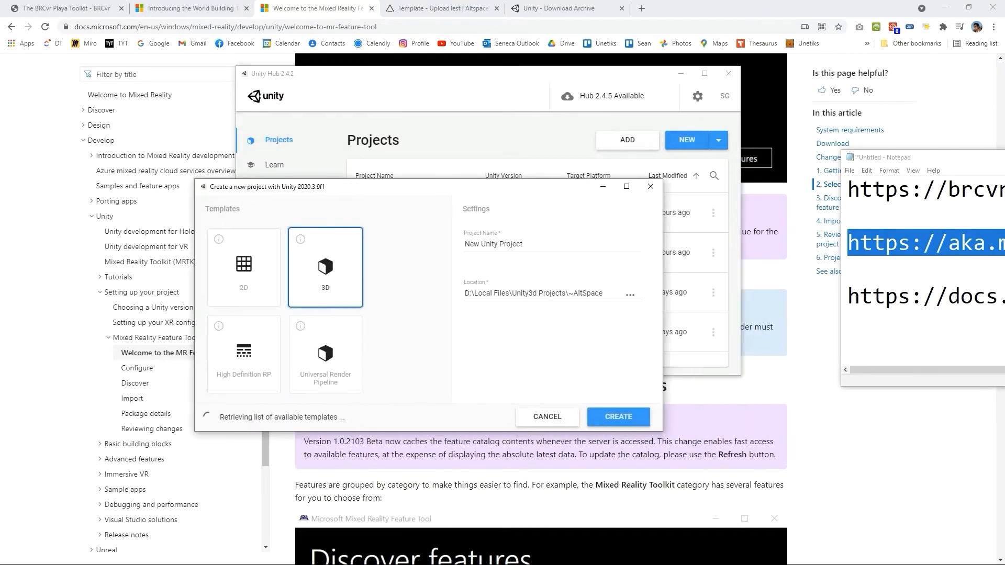
{"action": "left_click", "coordinate": [547, 417]}
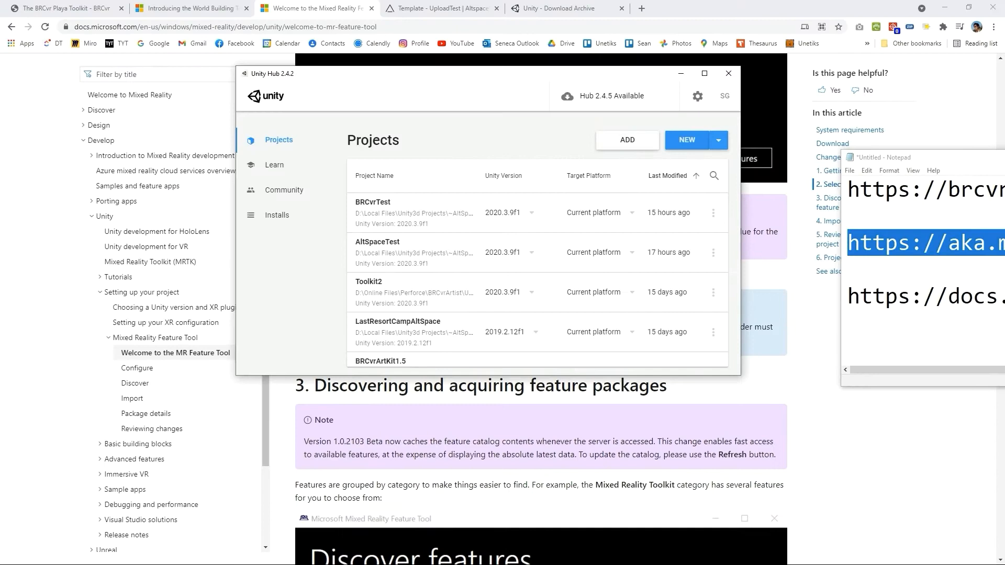
{"action": "left_click", "coordinate": [718, 140]}
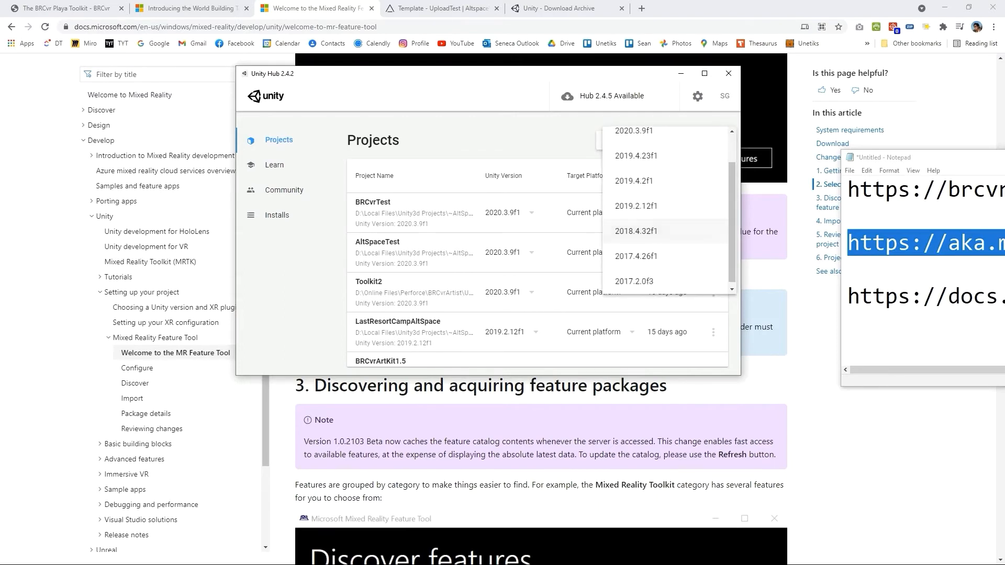
{"action": "scroll", "scroll_direction": "up", "scroll_amount": 3}
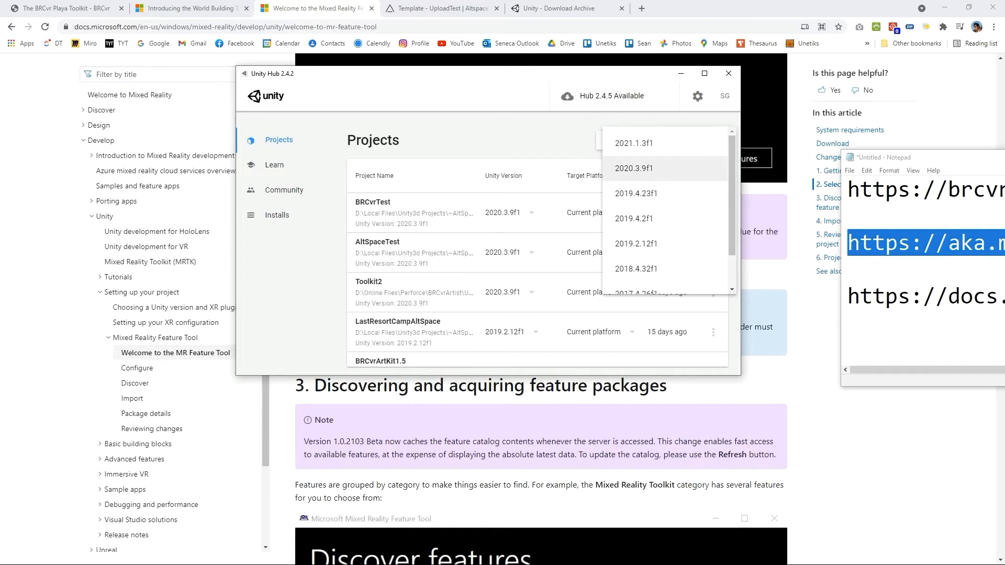
{"action": "left_click", "coordinate": [634, 168]}
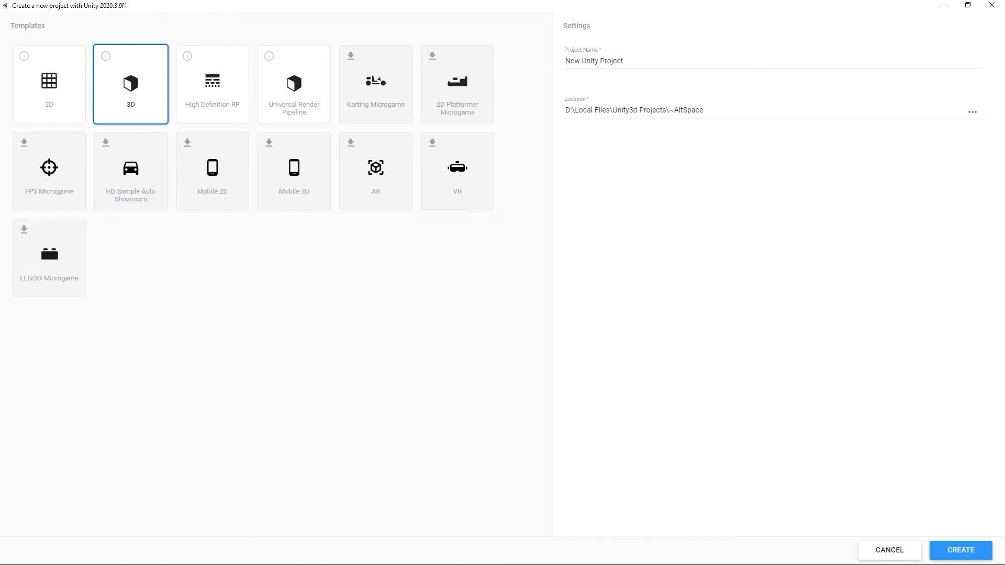
- Name the 3D project BRCvrTest2 and create it
{"action": "triple_click", "coordinate": [593, 60]}
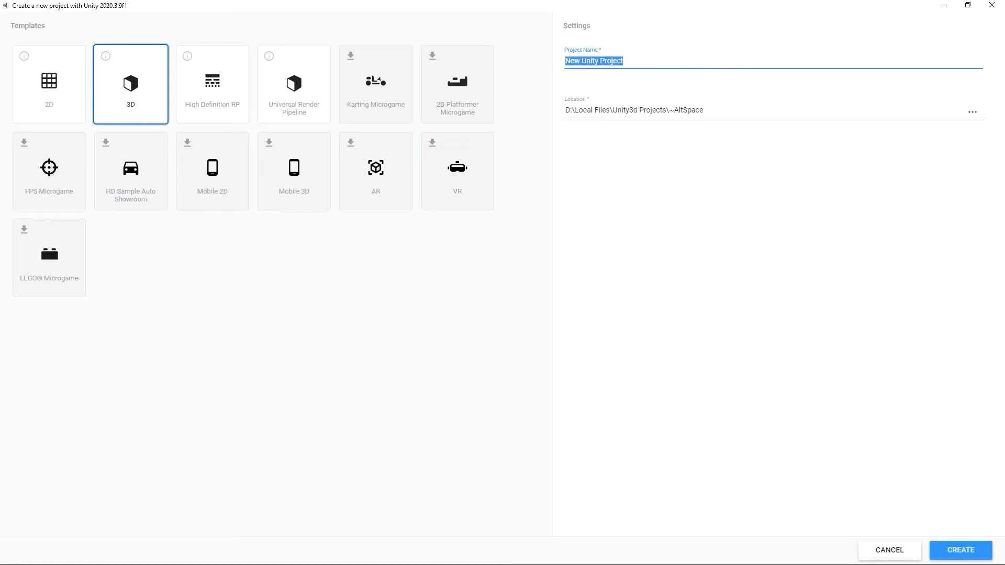
{"action": "type", "text": "BR"}
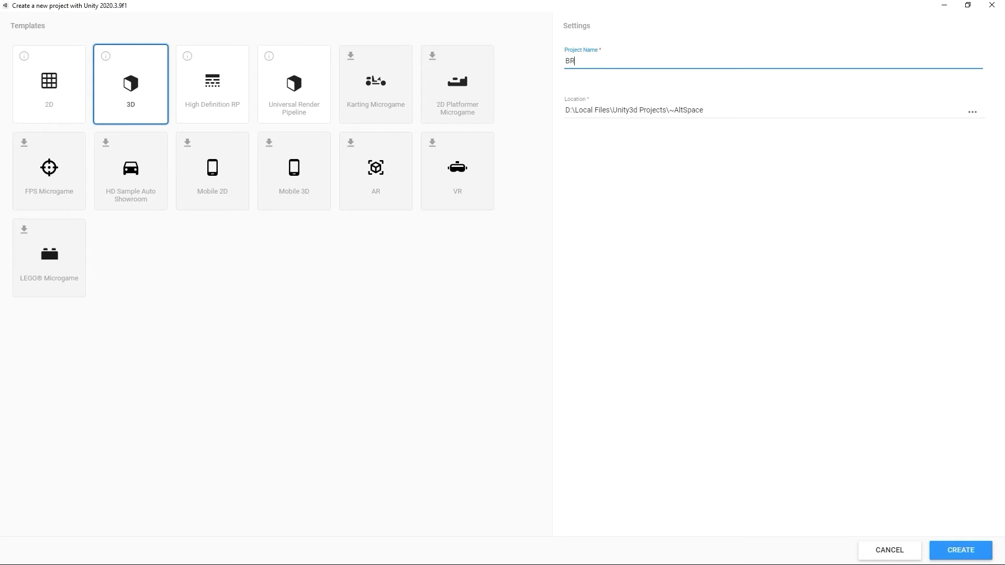
{"action": "type", "text": "Cvr"}
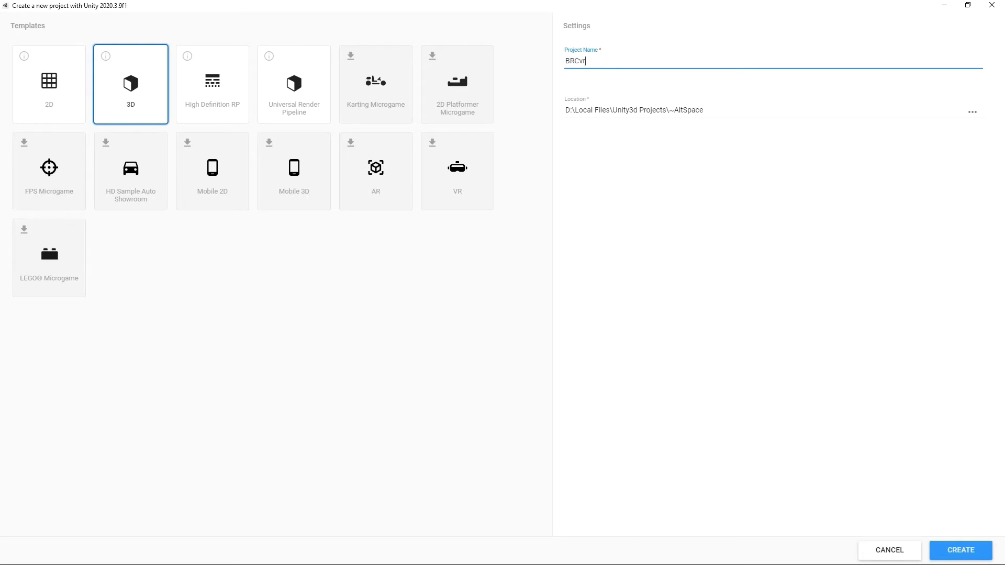
{"action": "type", "text": "Test"}
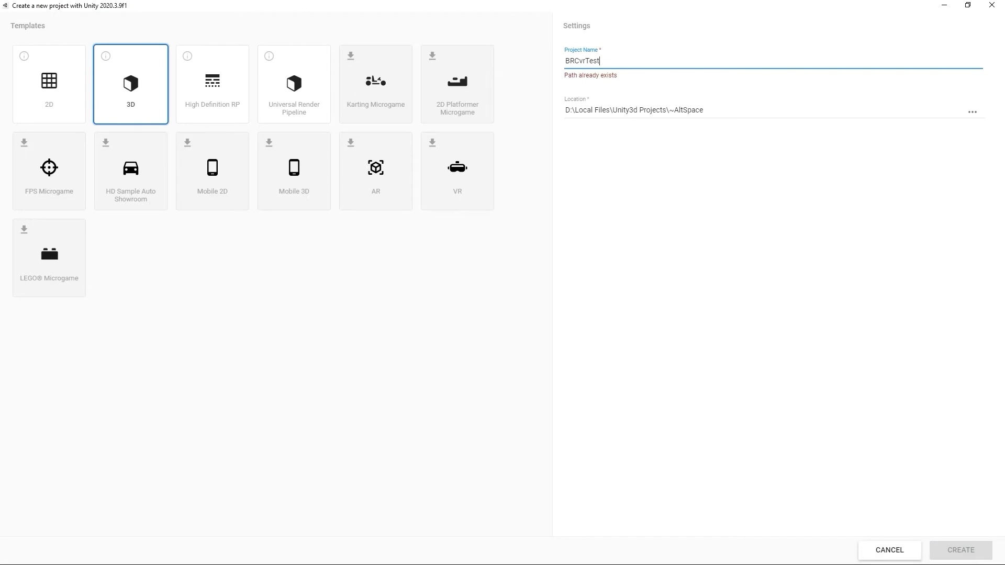
{"action": "type", "text": "2"}
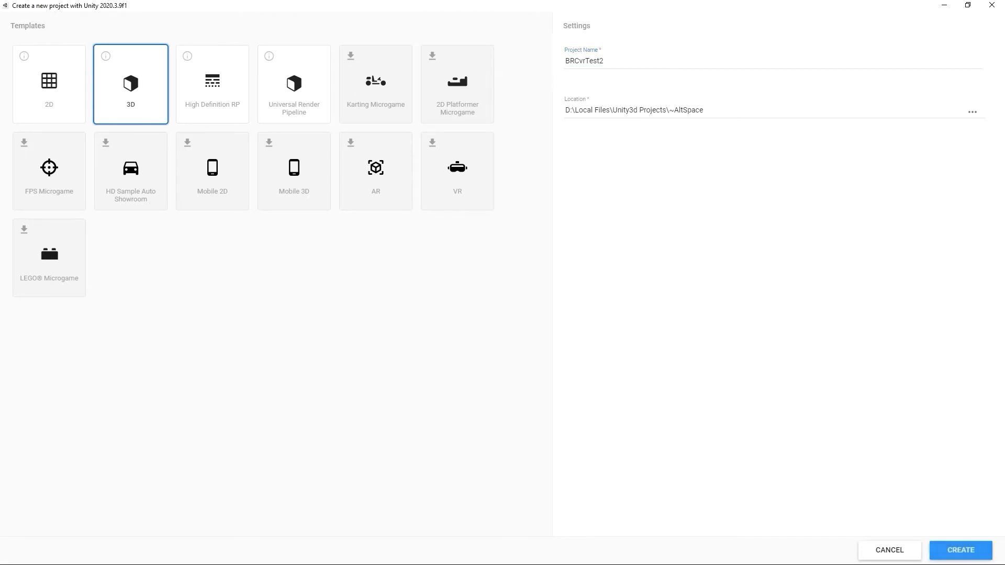
{"action": "left_click", "coordinate": [130, 83]}
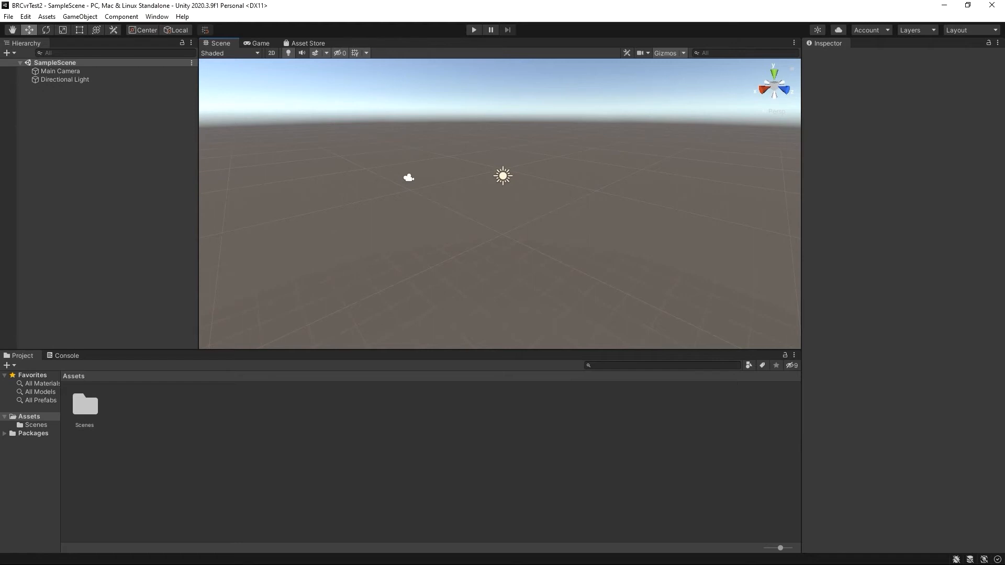
- Open the Package Manager from the Window menu and choose Add package from tarball
{"action": "left_click", "coordinate": [46, 16]}
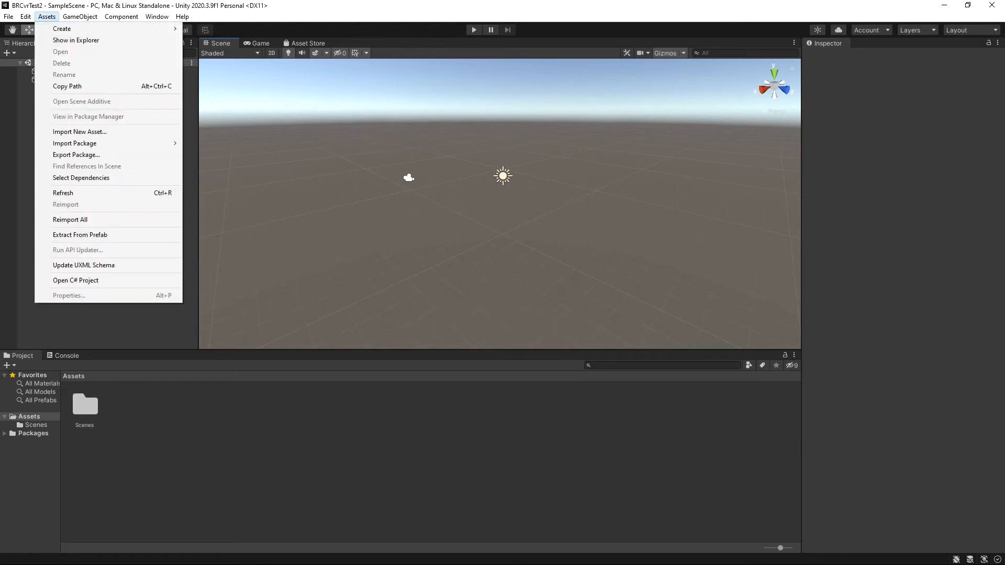
{"action": "mouse_move", "coordinate": [74, 143]}
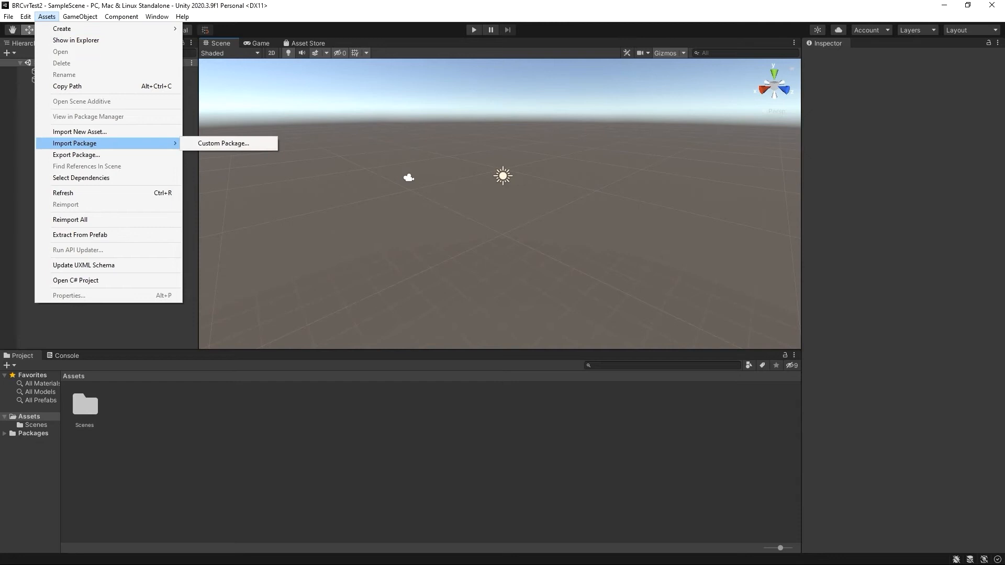
{"action": "left_click", "coordinate": [156, 16]}
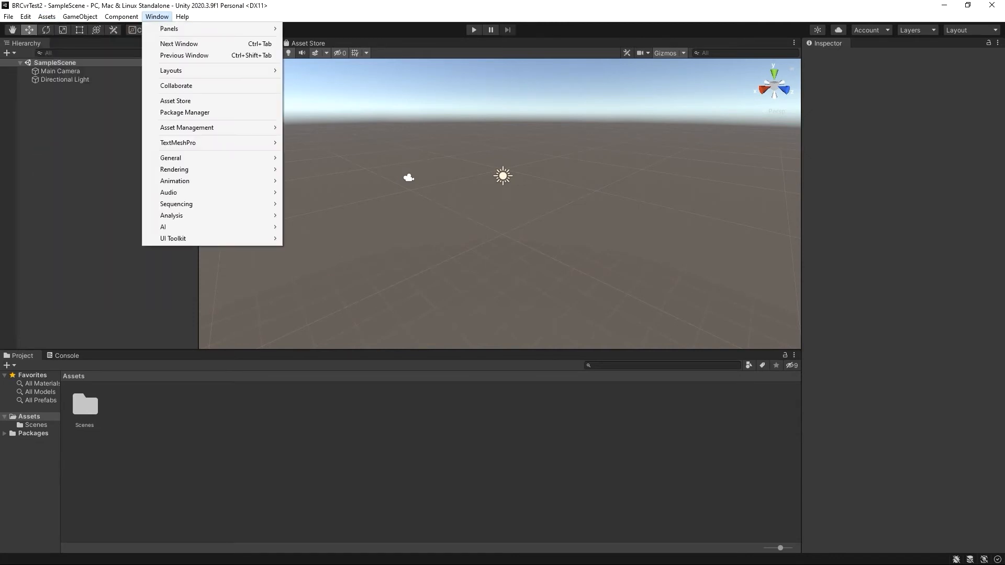
{"action": "mouse_move", "coordinate": [184, 112]}
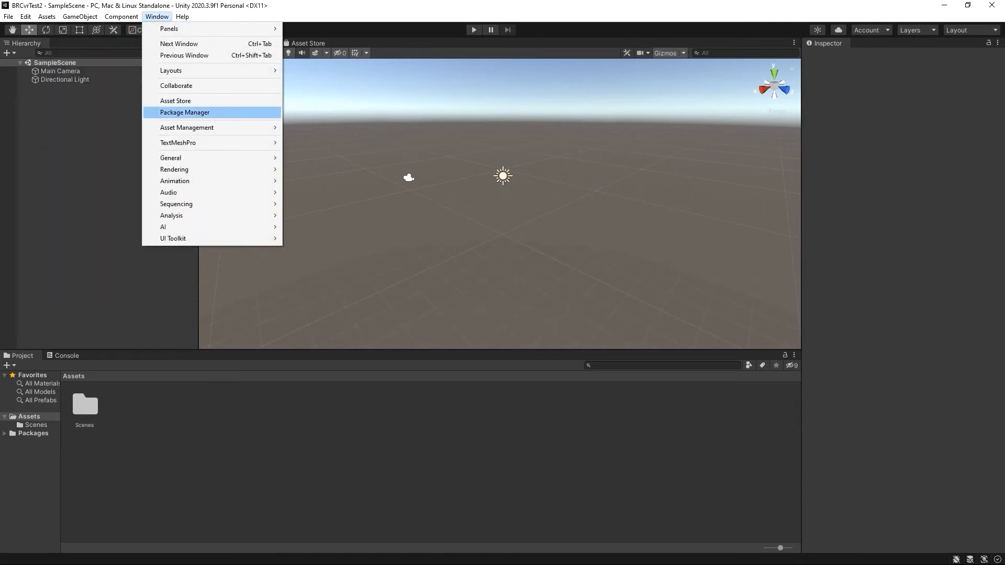
{"action": "left_click", "coordinate": [184, 112]}
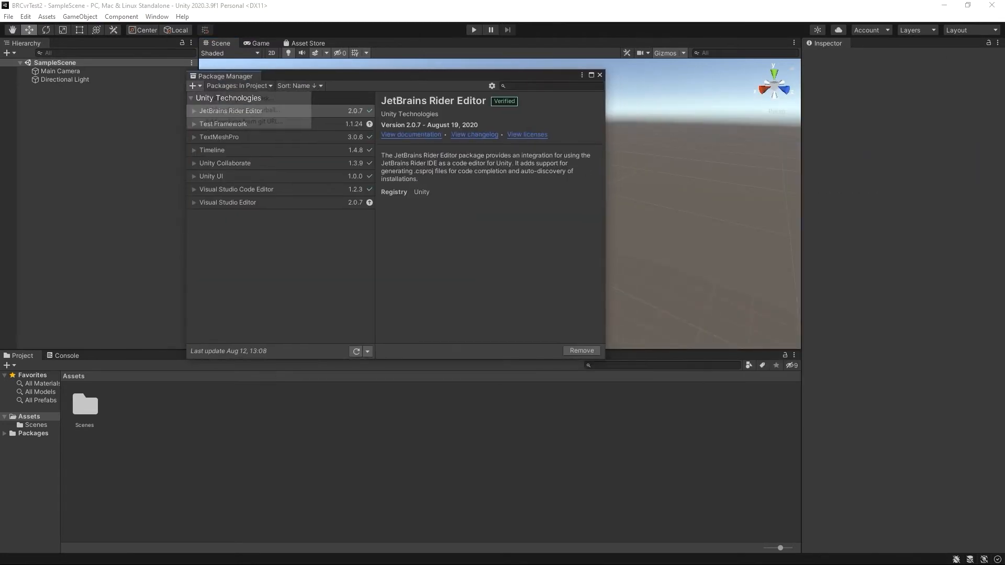
{"action": "left_click", "coordinate": [194, 86]}
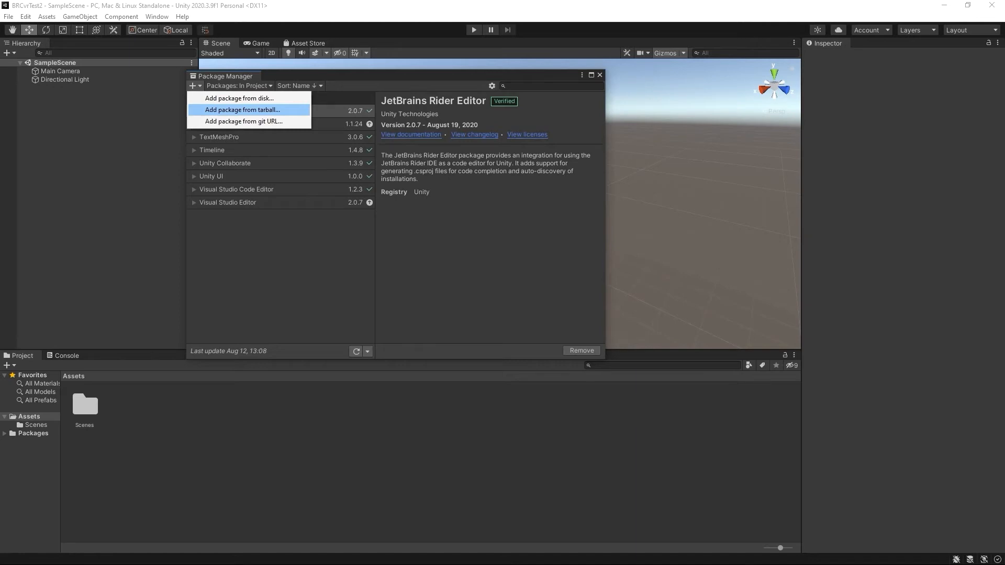
{"action": "left_click", "coordinate": [242, 109]}
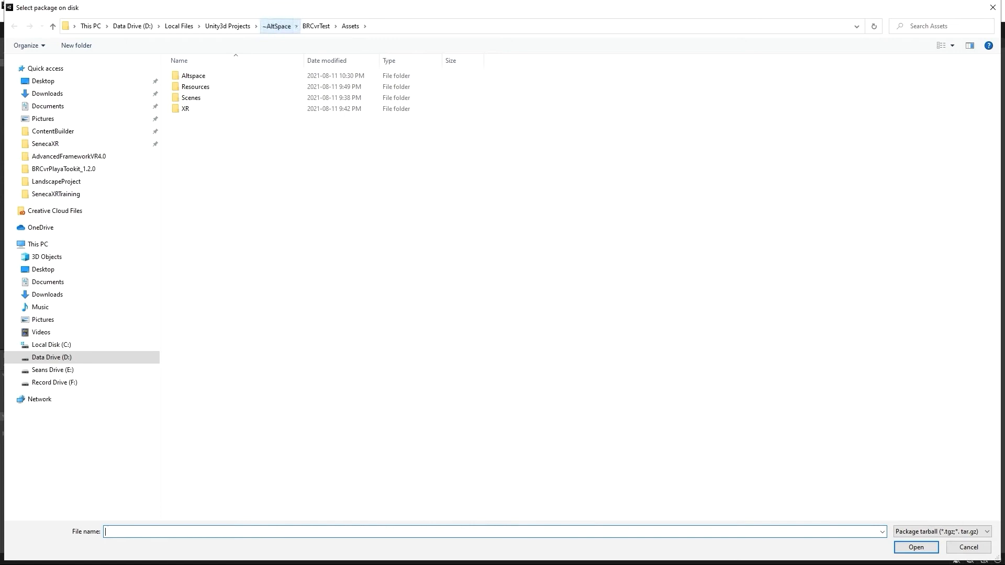
- Install com.microsoft.altspacevr_uploader-0.9.4.tgz from the ~AltSpace > ~Unity3D Packages folder
{"action": "left_click", "coordinate": [277, 26]}
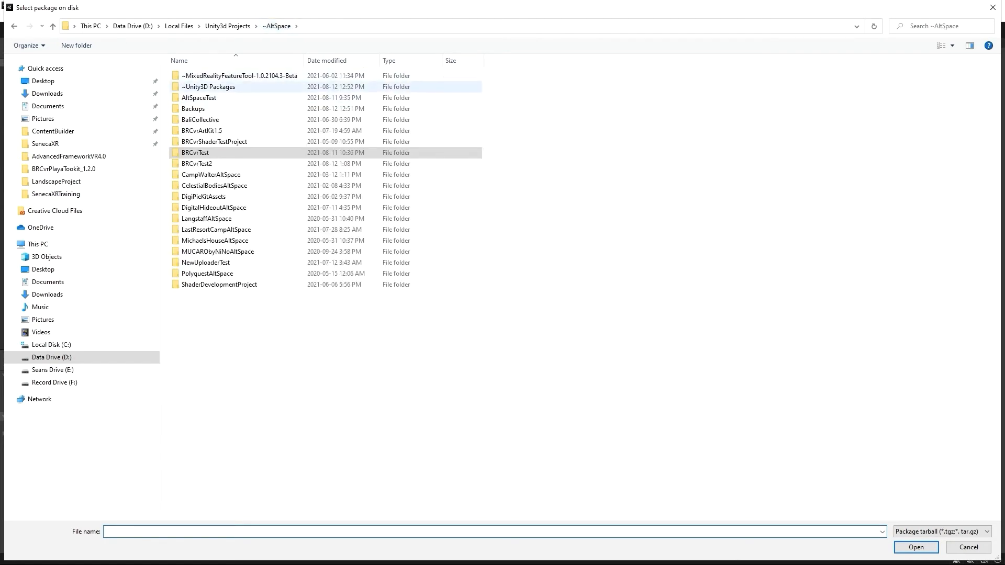
{"action": "double_click", "coordinate": [208, 86]}
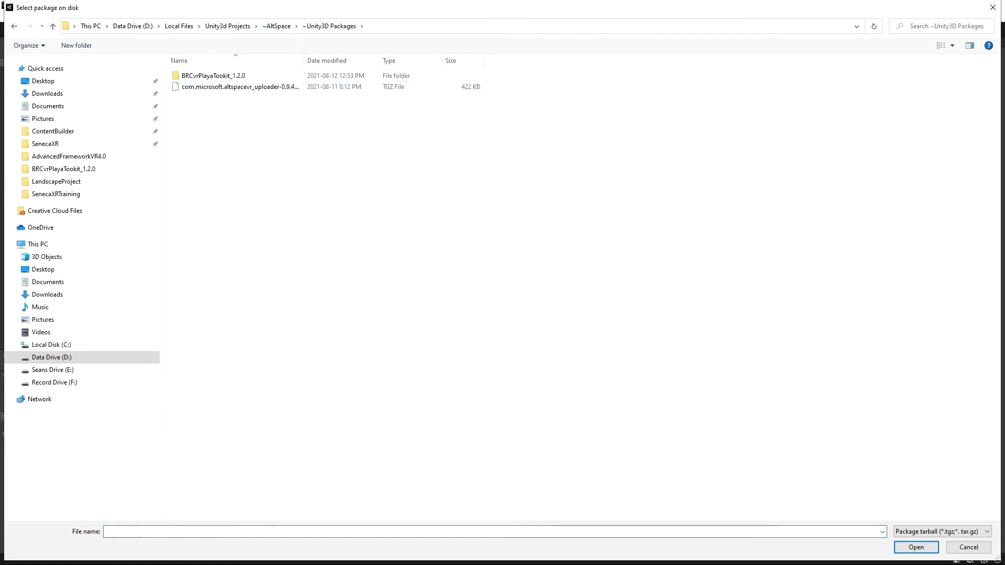
{"action": "left_click", "coordinate": [240, 87]}
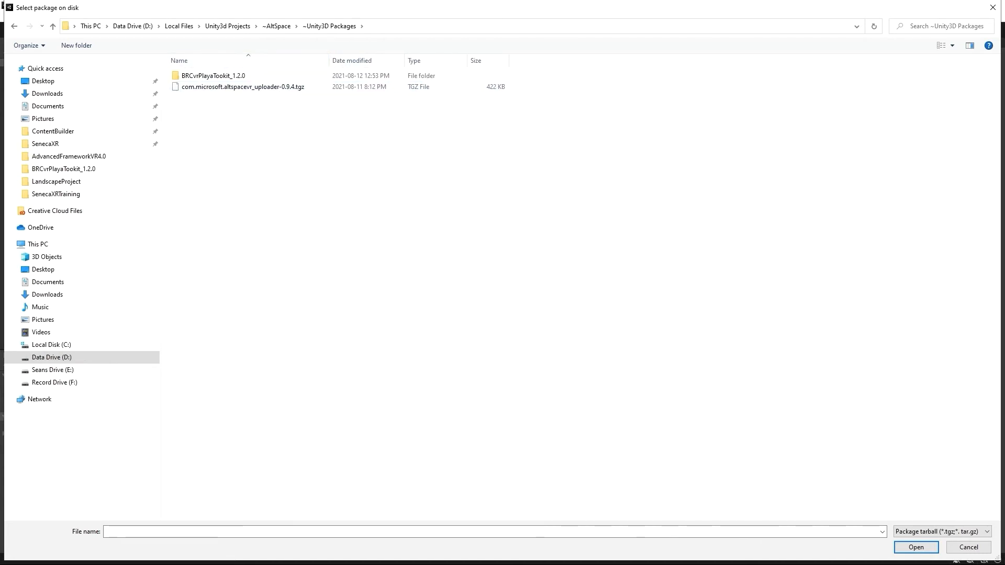
{"action": "left_click", "coordinate": [242, 86]}
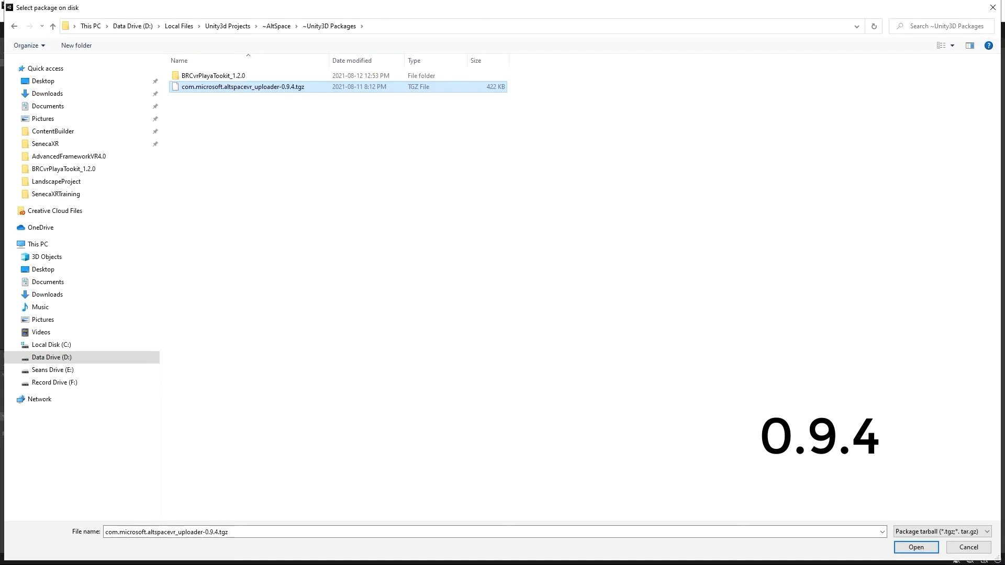
{"action": "left_click", "coordinate": [914, 548]}
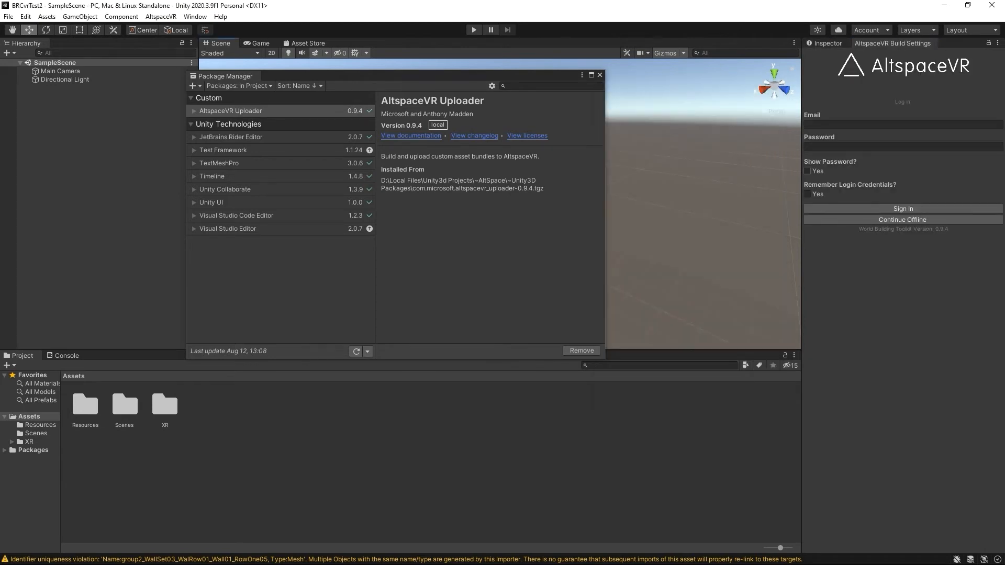
- Choose Add package from tarball again from the + dropdown
{"action": "left_click", "coordinate": [193, 85]}
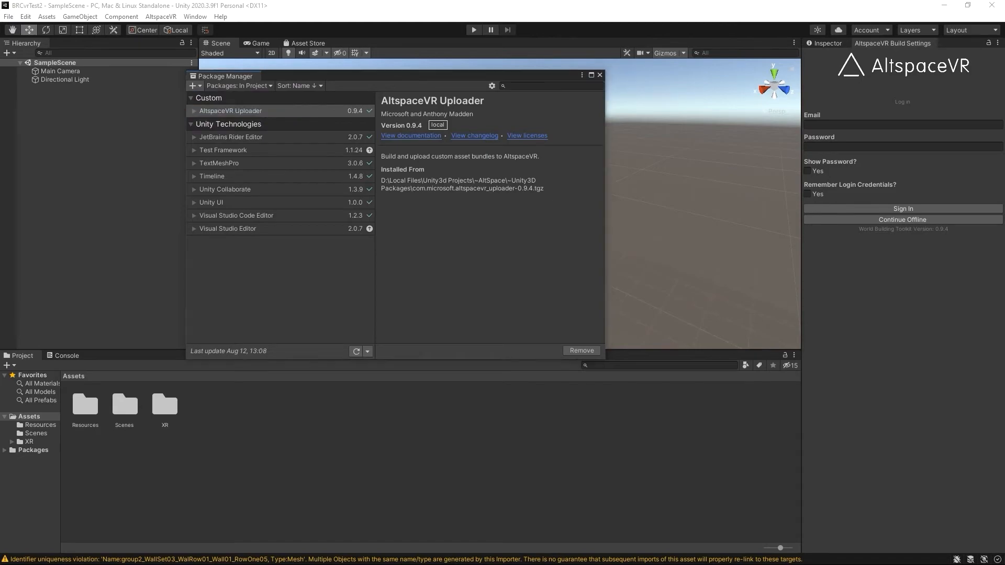
{"action": "left_click", "coordinate": [191, 85]}
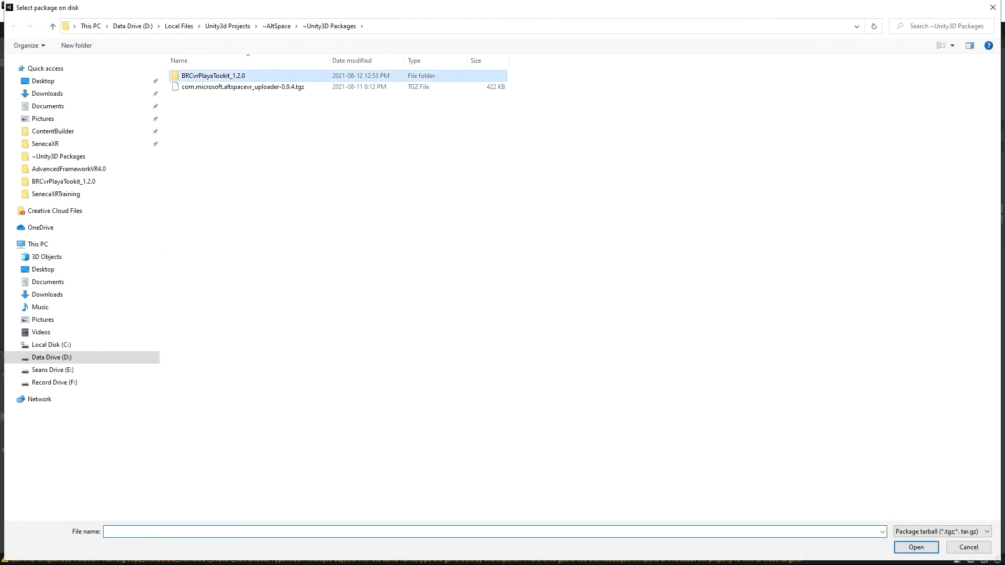
- Install BRCvr Playa Toolkit 1.2.0.tgz from the BRCvrPlayaTookit_1.2.0 folder
{"action": "double_click", "coordinate": [214, 75]}
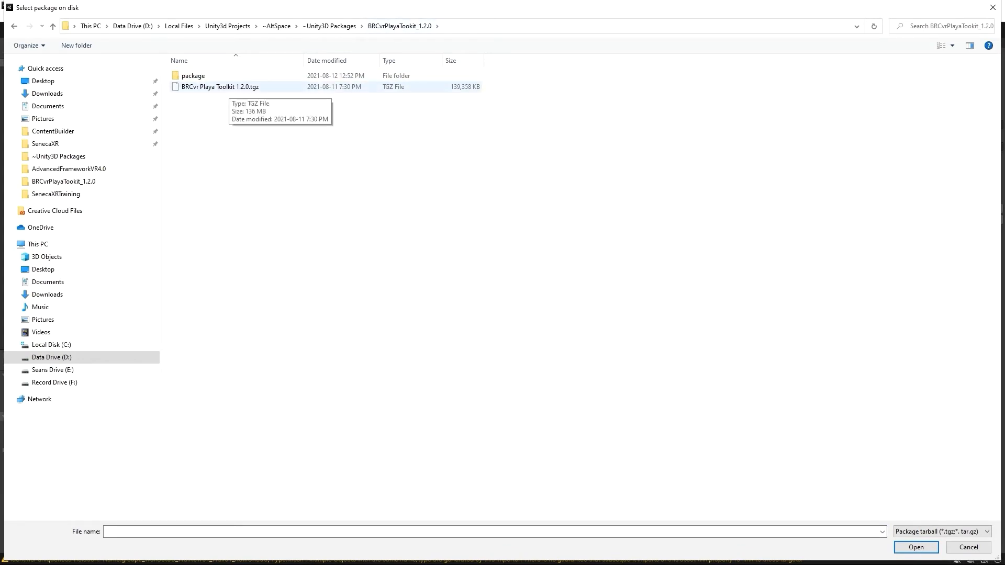
{"action": "left_click", "coordinate": [221, 86]}
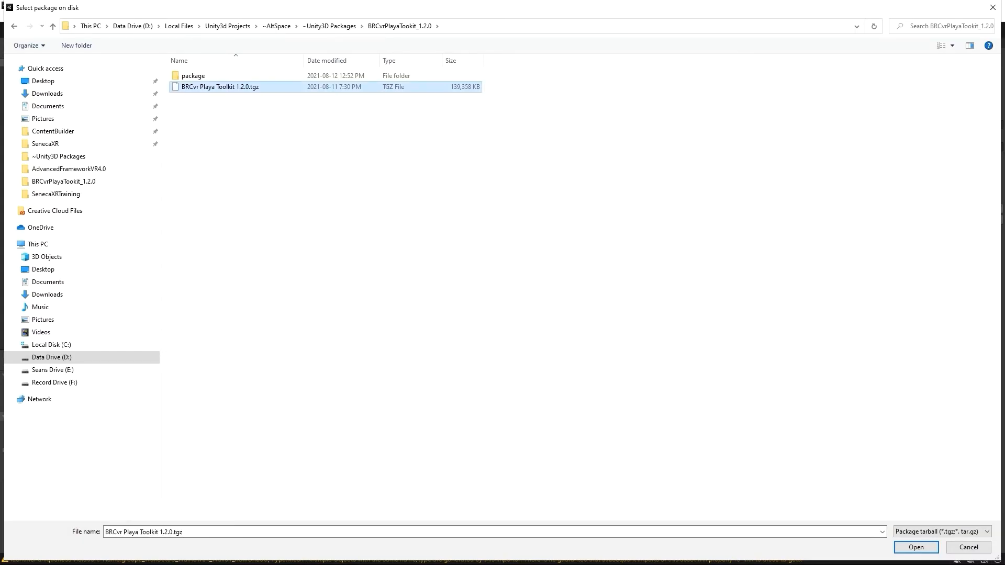
{"action": "left_click", "coordinate": [915, 547]}
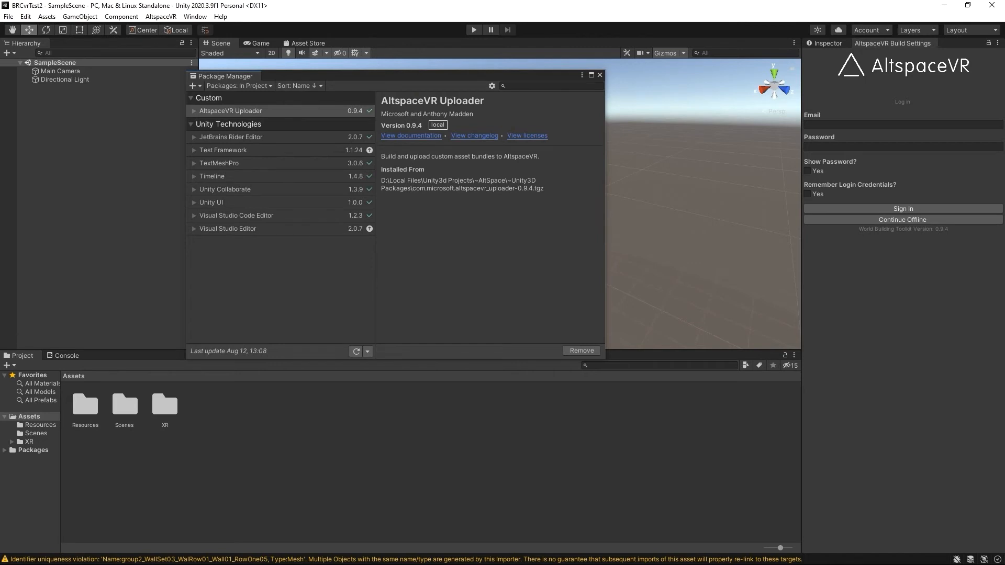
- Wait for BRCVR Toolkit 1.2.0 to finish importing and appear under Custom packages
{"action": "left_click", "coordinate": [221, 123]}
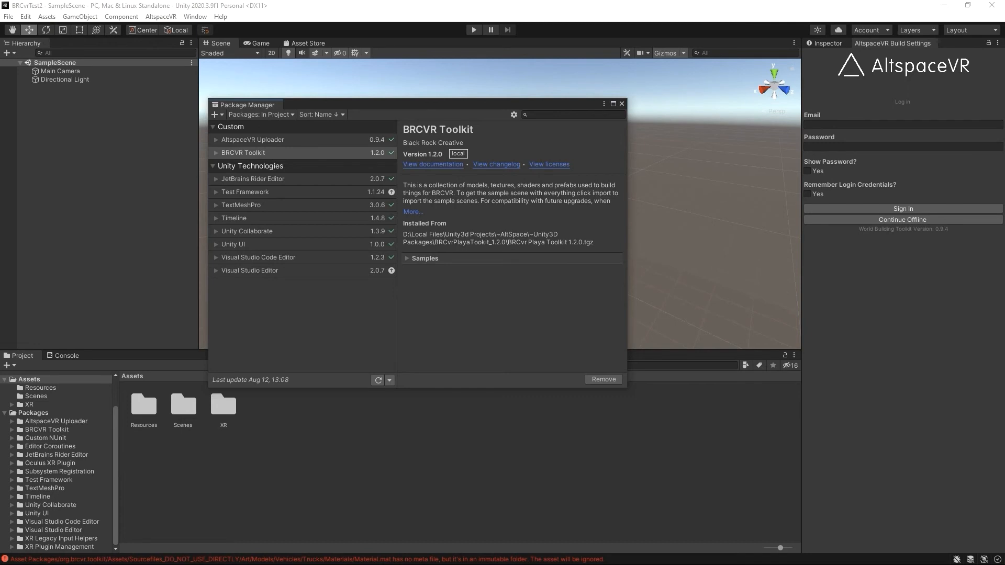
- Review the BRCVR Toolkit and AltspaceVR Uploader package details, then open Assets > Resources
{"action": "left_click_drag", "start_coordinate": [245, 105], "coordinate": [306, 153]}
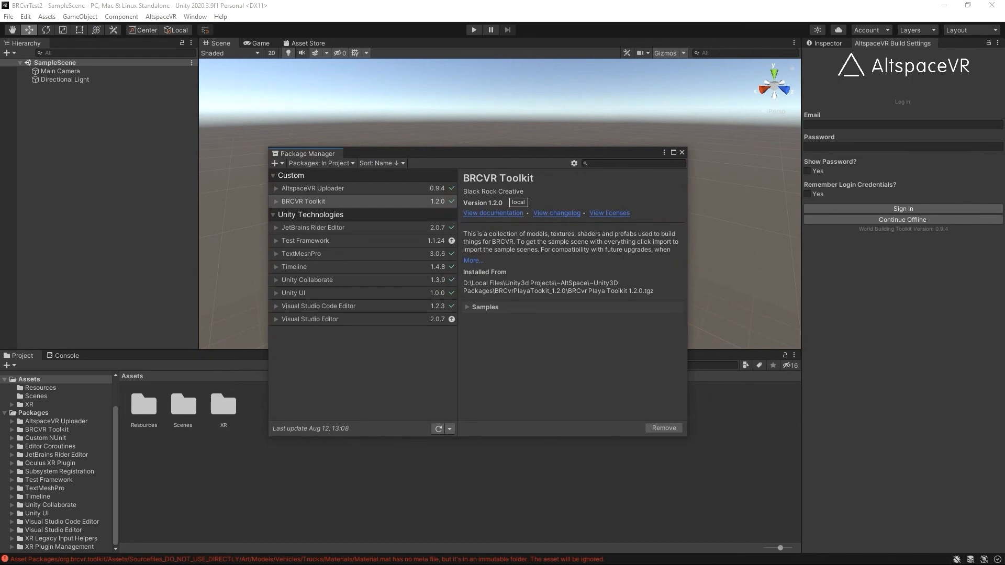
{"action": "left_click", "coordinate": [303, 201]}
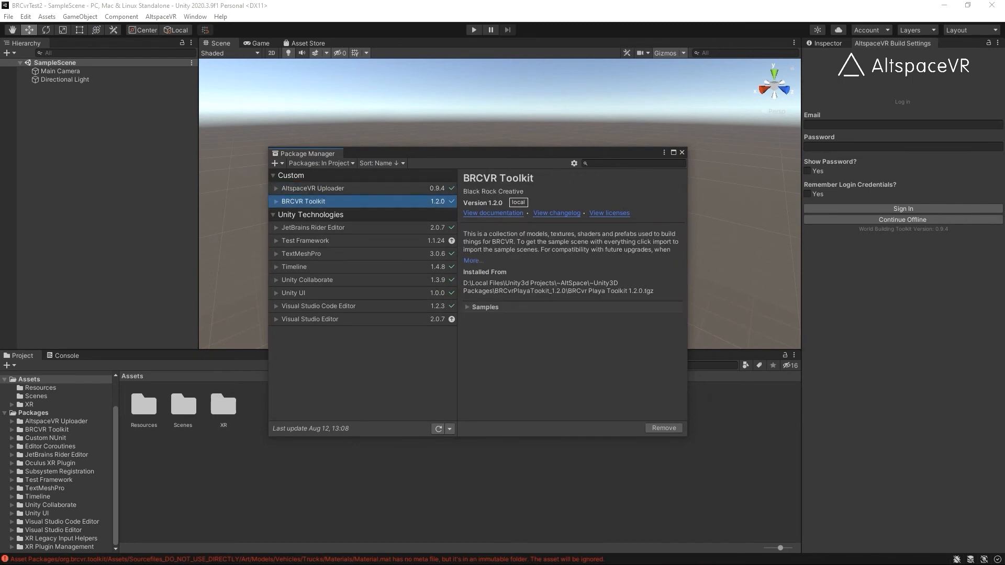
{"action": "left_click", "coordinate": [313, 188]}
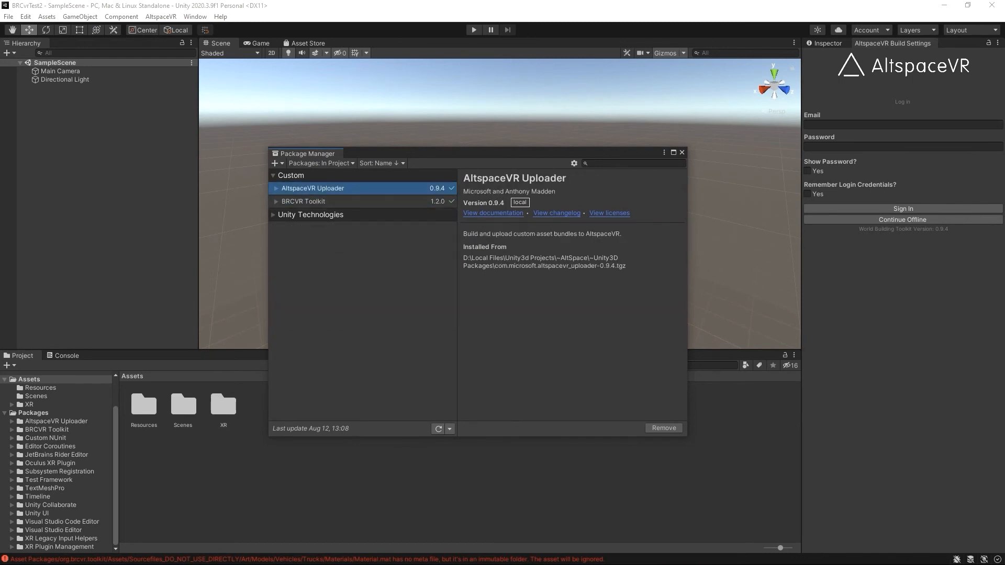
{"action": "left_click", "coordinate": [274, 214]}
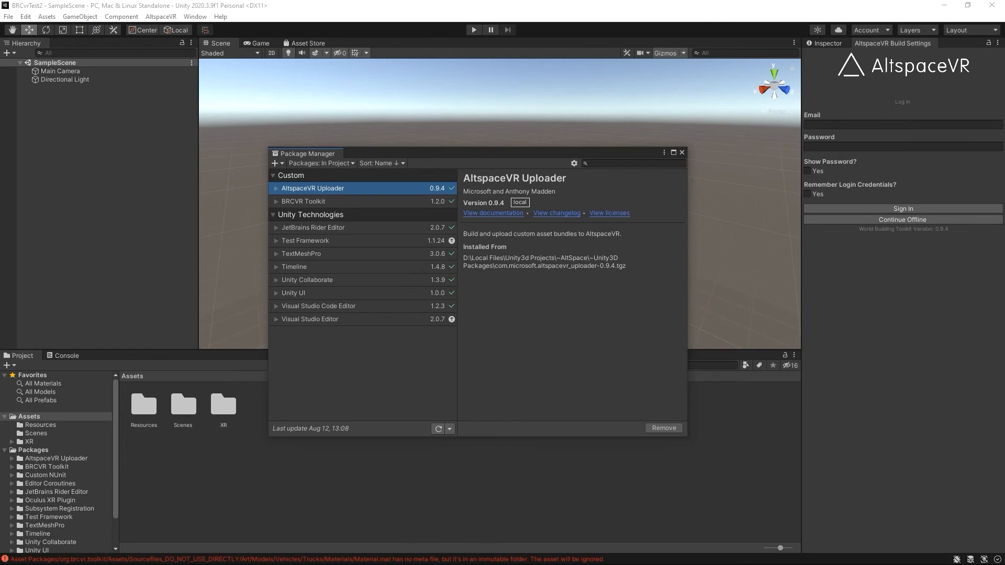
{"action": "left_click", "coordinate": [29, 442]}
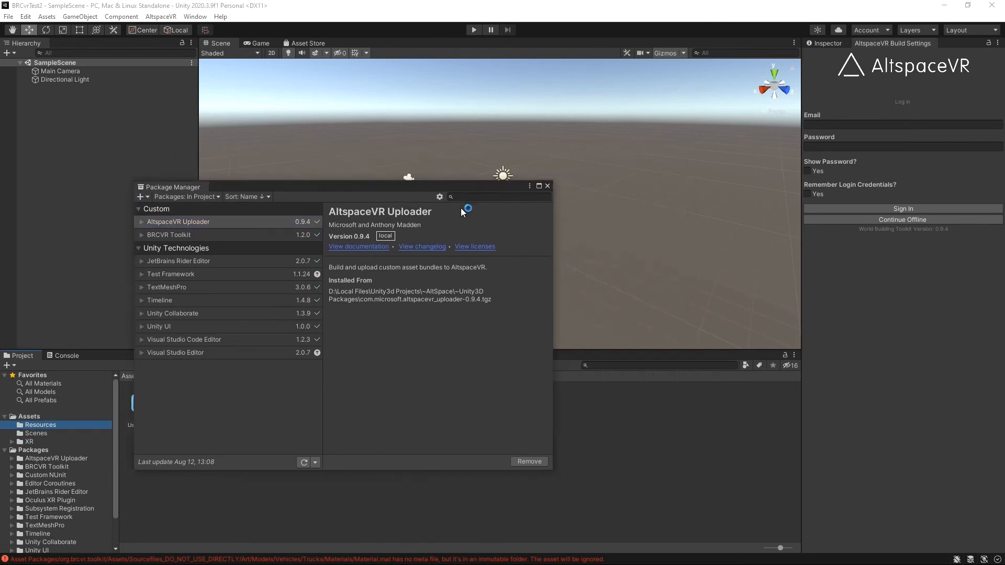
{"action": "left_click", "coordinate": [546, 186]}
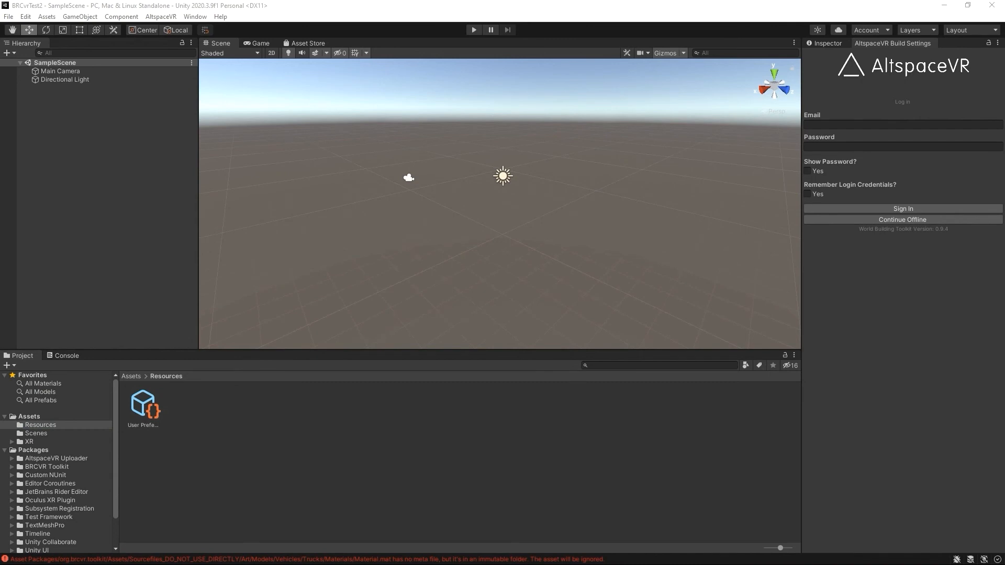
- Browse Packages > BRCVR Toolkit > Assets > Prefabs > Furniture > Bars to reach FancyBars
{"action": "left_click", "coordinate": [56, 461]}
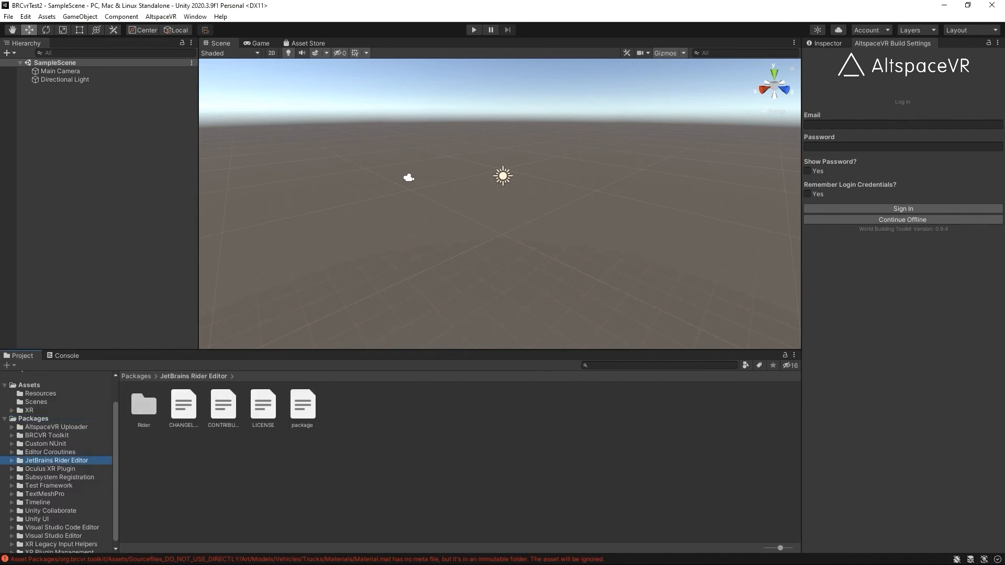
{"action": "left_click", "coordinate": [46, 444]}
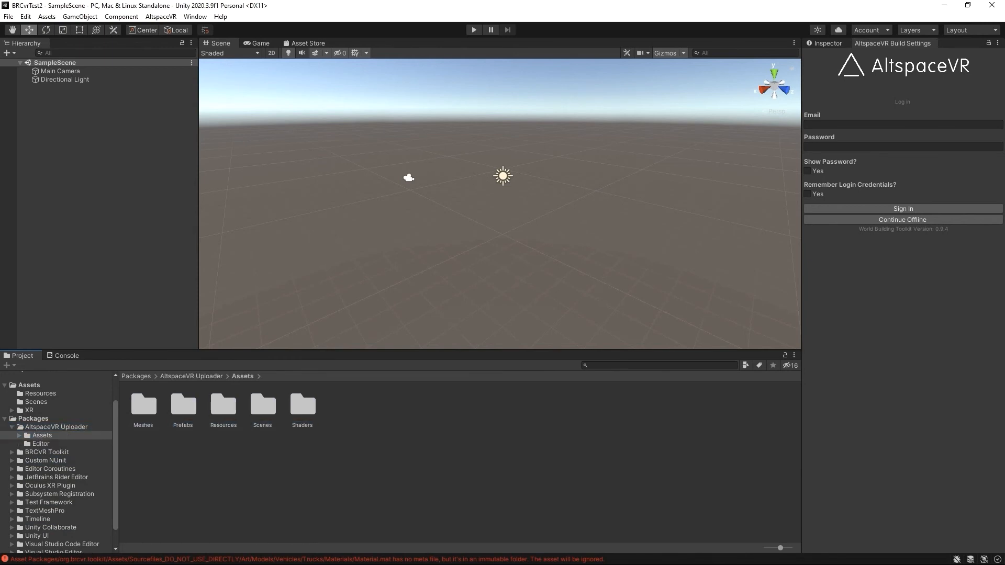
{"action": "left_click", "coordinate": [56, 427]}
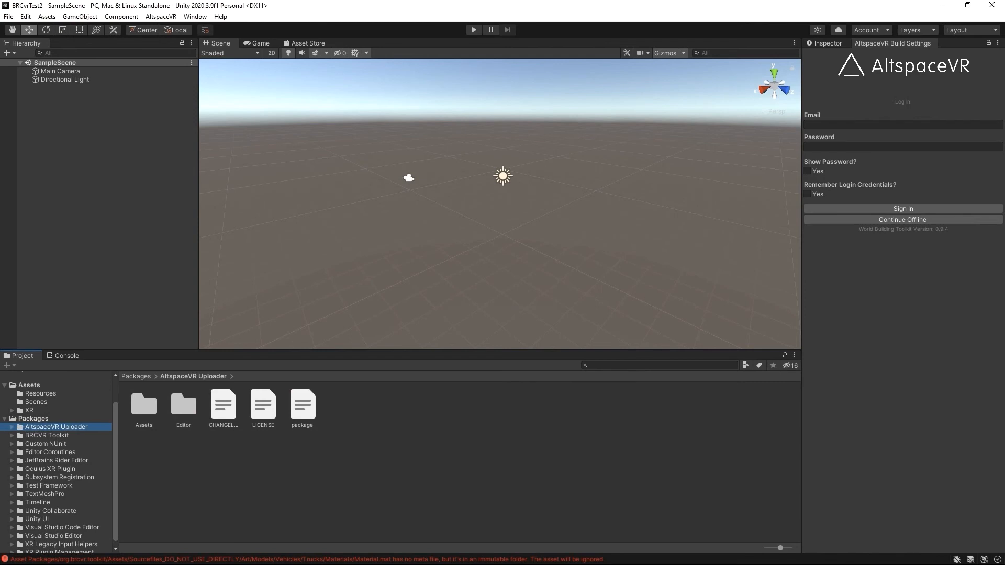
{"action": "left_click", "coordinate": [46, 435]}
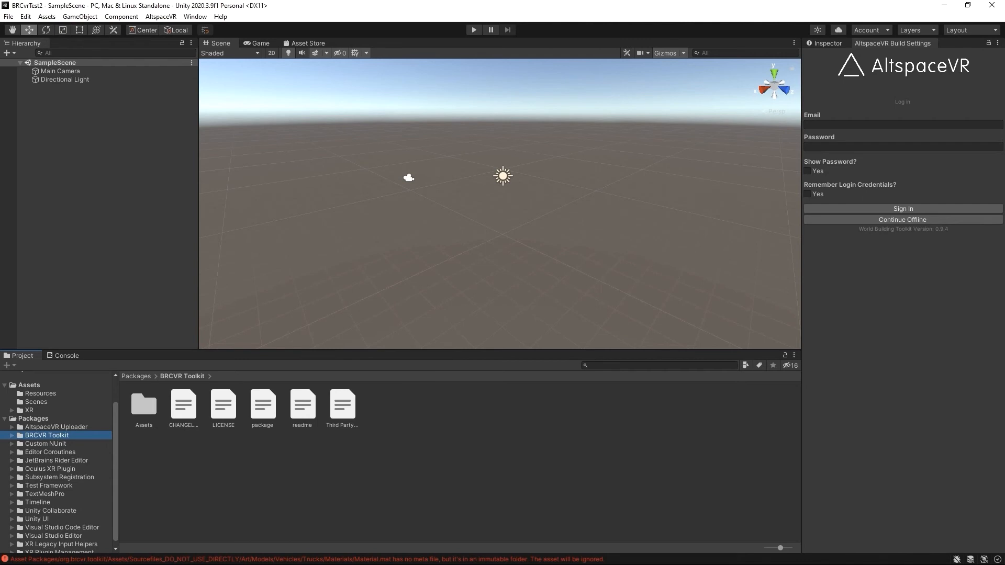
{"action": "double_click", "coordinate": [143, 405]}
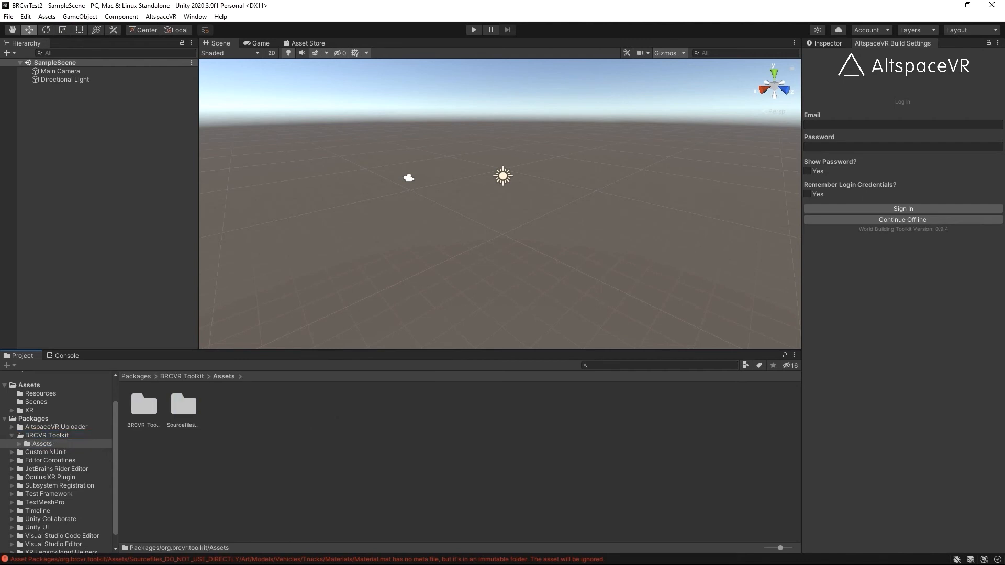
{"action": "left_click", "coordinate": [29, 443]}
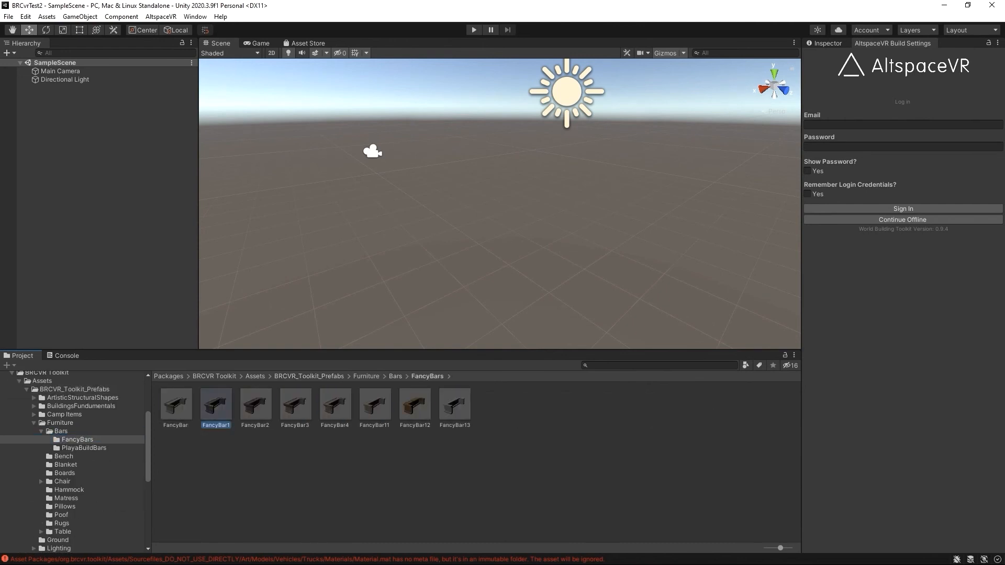
- Drop the FancyBar1 prefab into the scene and open the Ground prefabs folder
{"action": "left_click_drag", "start_coordinate": [216, 401], "coordinate": [565, 96]}
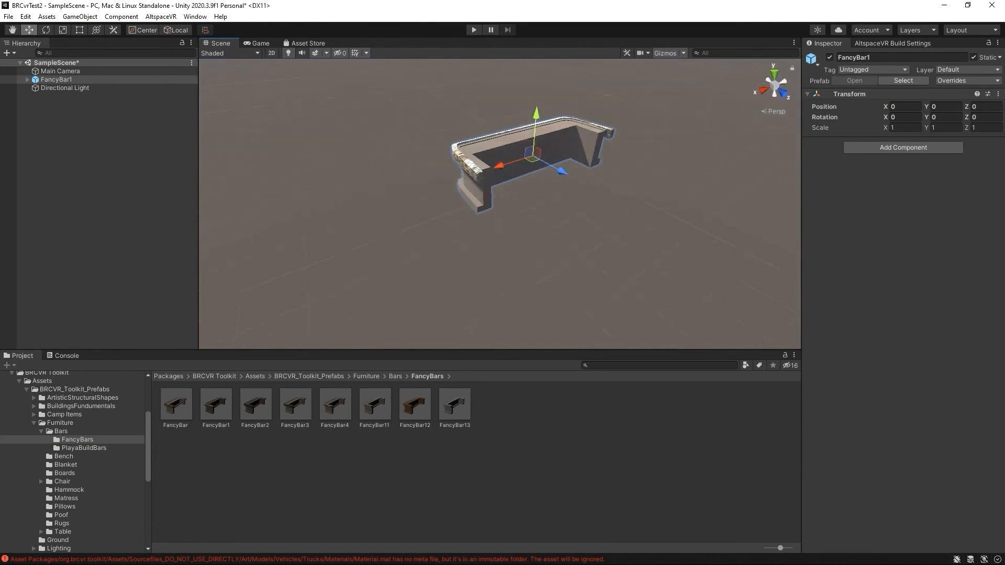
{"action": "scroll", "scroll_direction": "down", "scroll_amount": 3}
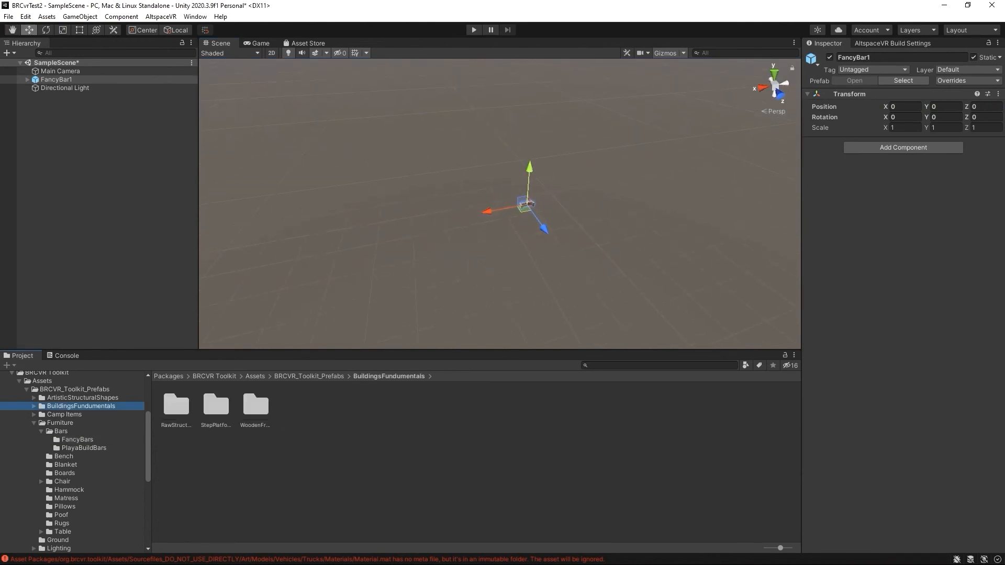
{"action": "left_click", "coordinate": [57, 431]}
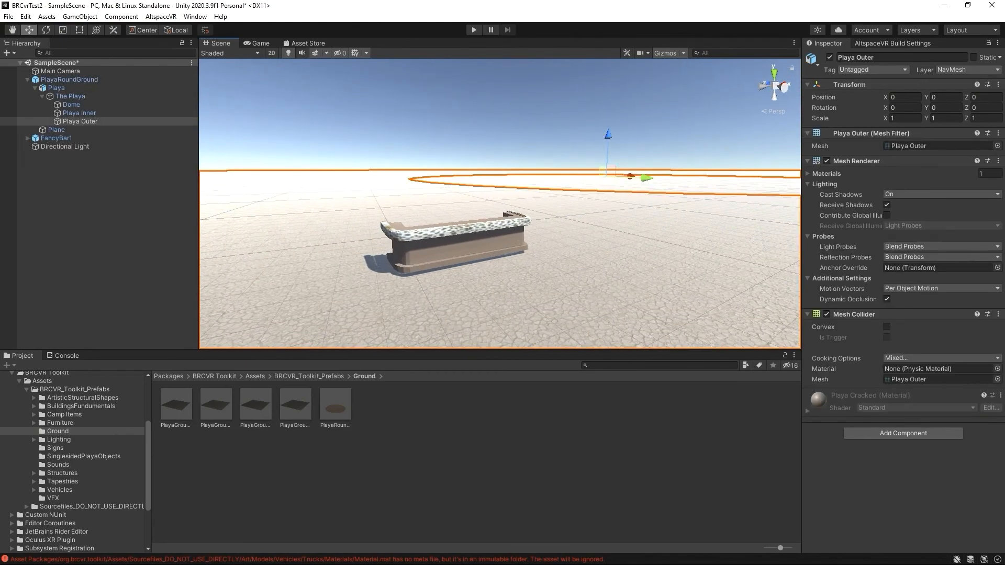
{"action": "left_click", "coordinate": [71, 95]}
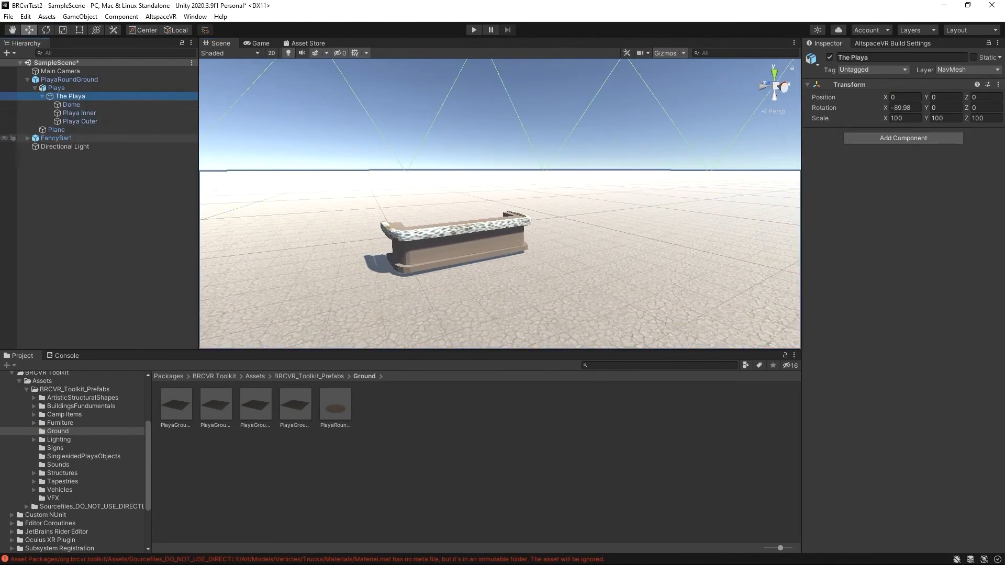
{"action": "left_click", "coordinate": [57, 129]}
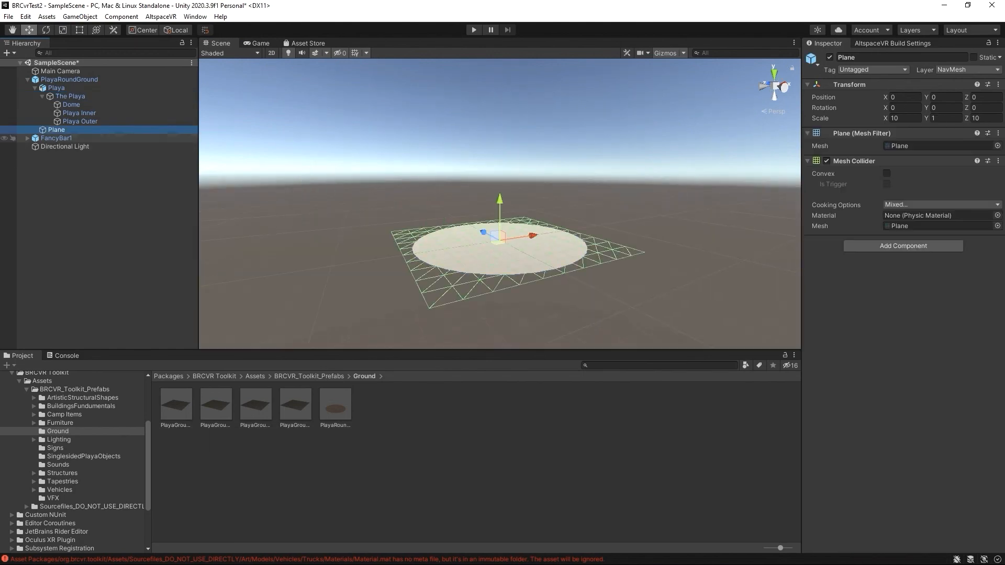
{"action": "left_click", "coordinate": [56, 138]}
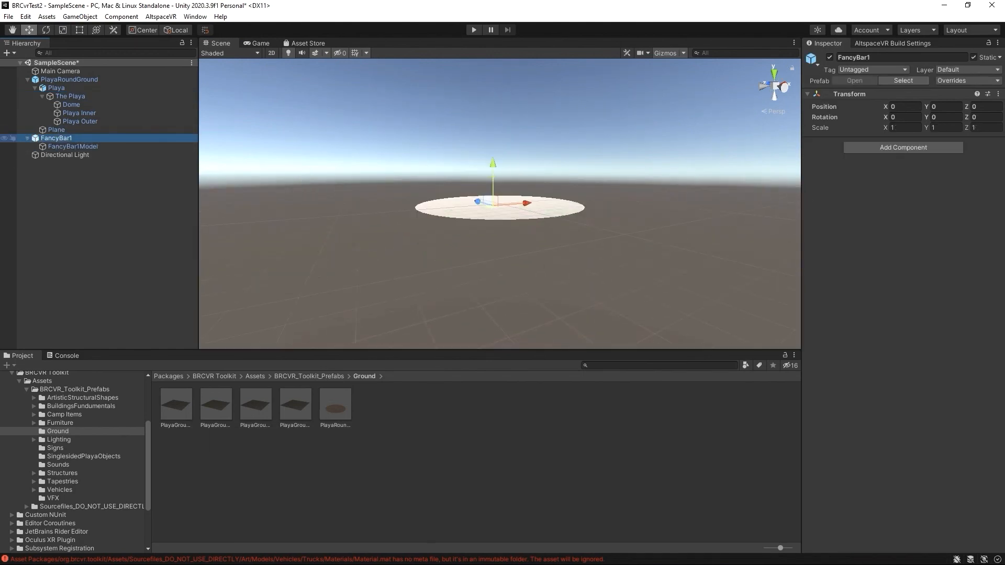
{"action": "left_click", "coordinate": [72, 105]}
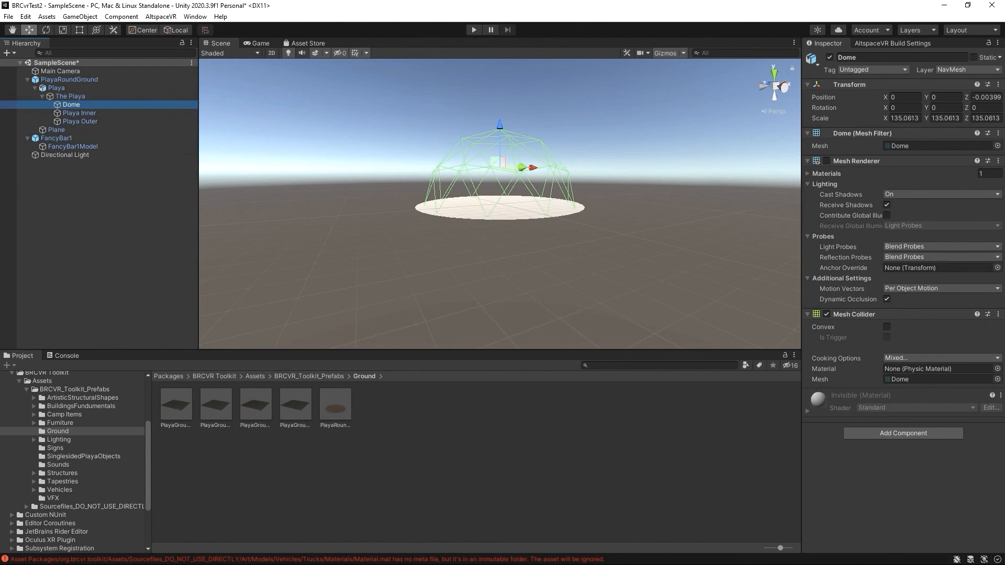
{"action": "left_click", "coordinate": [70, 95]}
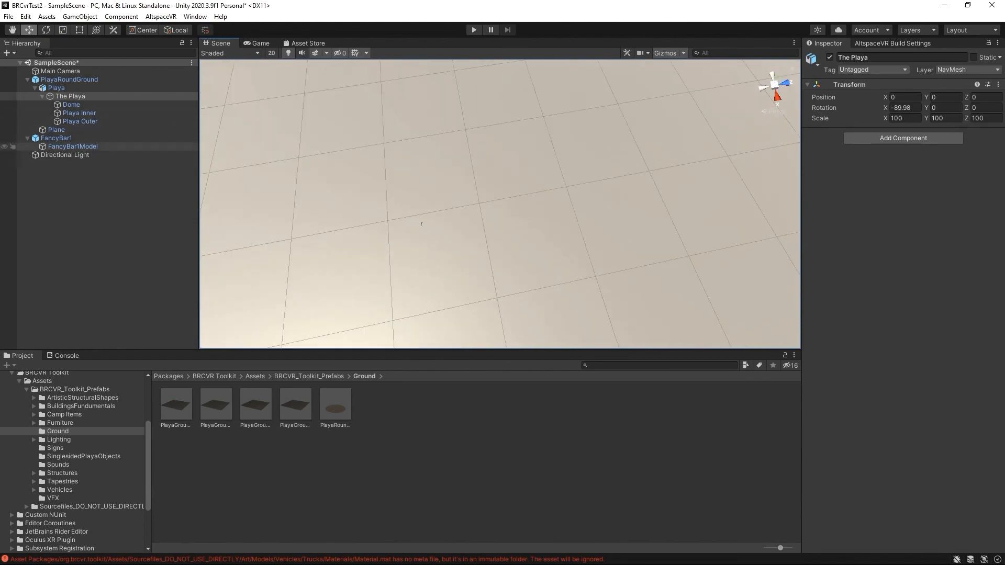
{"action": "left_click", "coordinate": [72, 146]}
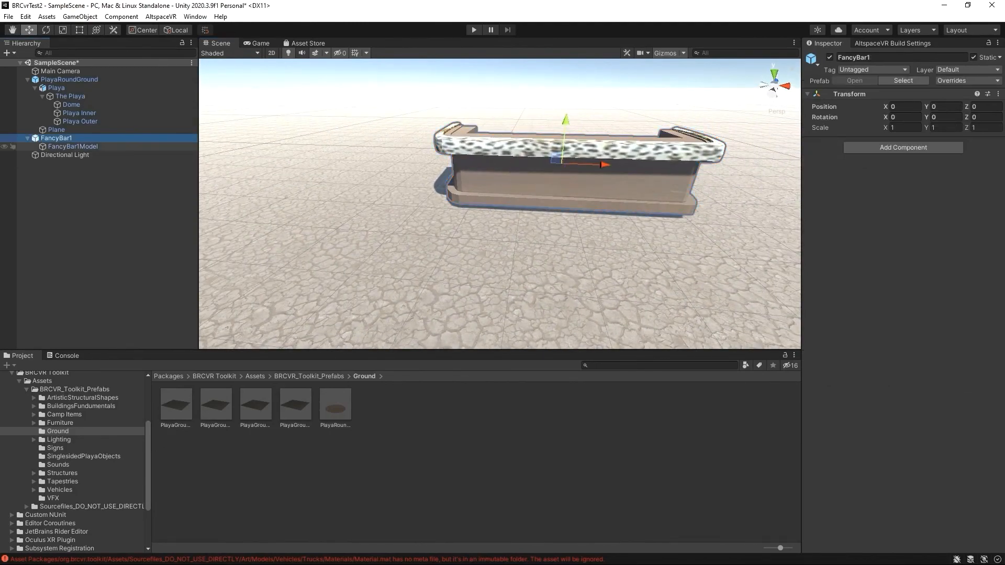
{"action": "left_click", "coordinate": [69, 79]}
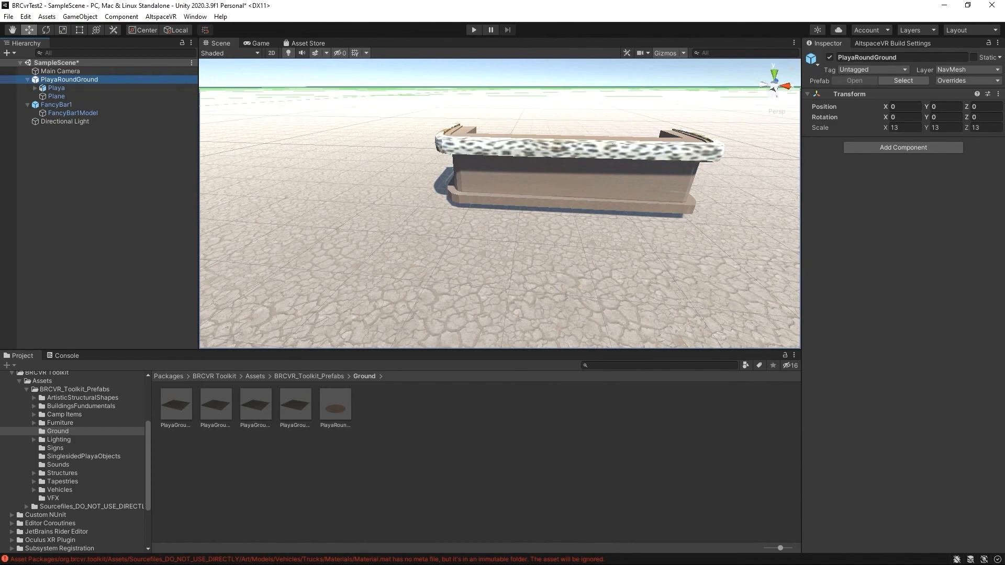
- Make PlayaRoundGround and its children static, inspect the Directional Light, then switch to Chrome
{"action": "left_click", "coordinate": [973, 57]}
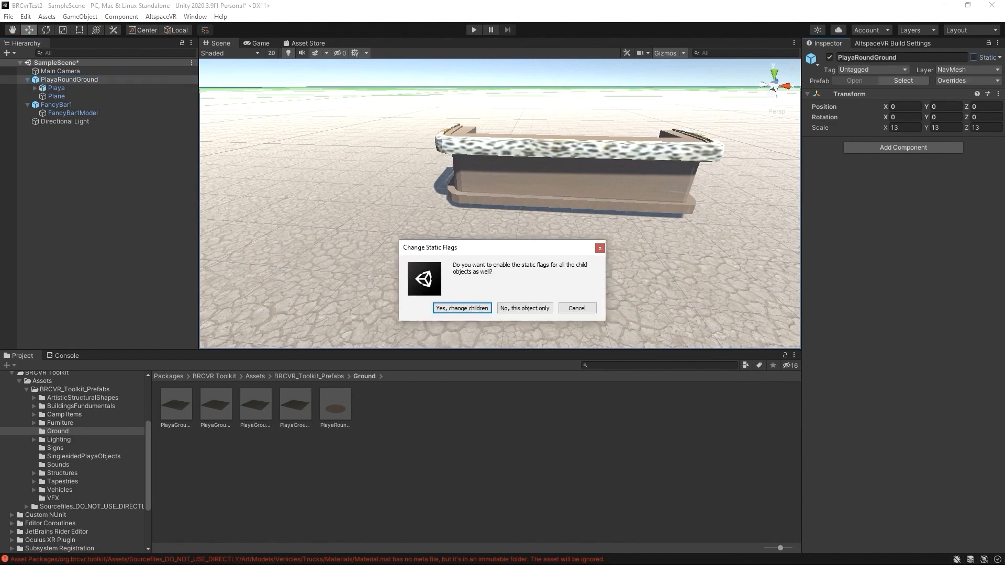
{"action": "left_click", "coordinate": [461, 309]}
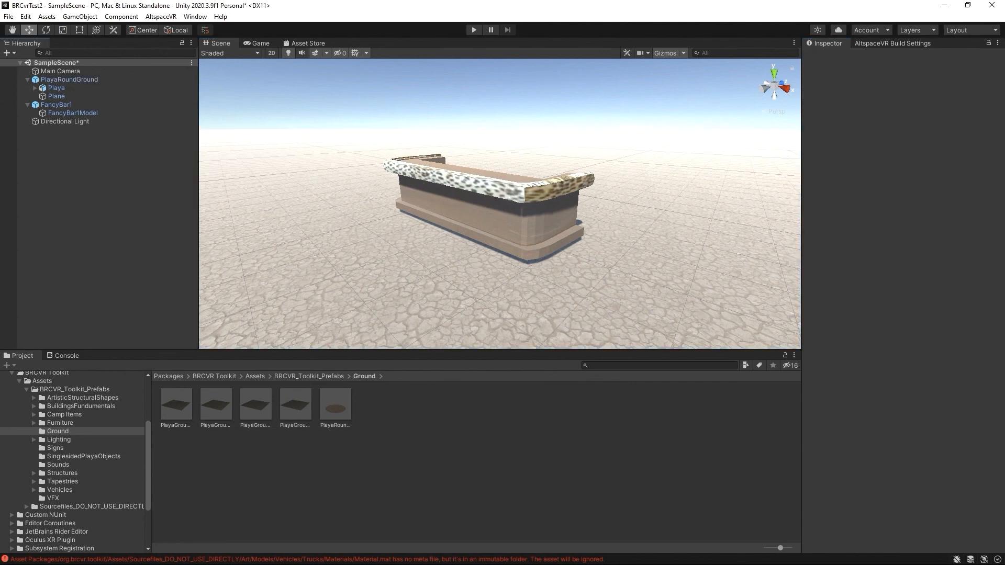
{"action": "left_click", "coordinate": [64, 121]}
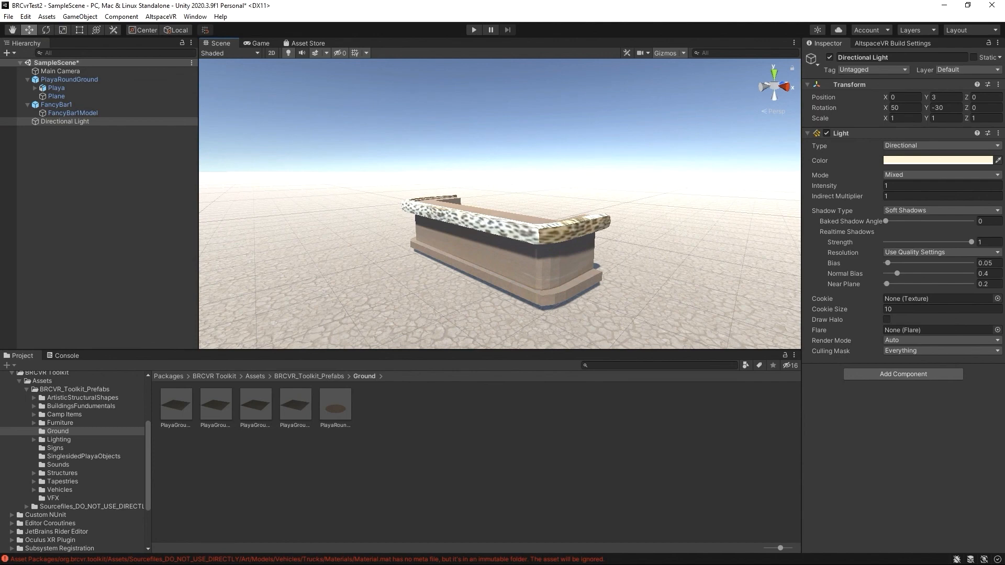
{"action": "left_click", "coordinate": [892, 43]}
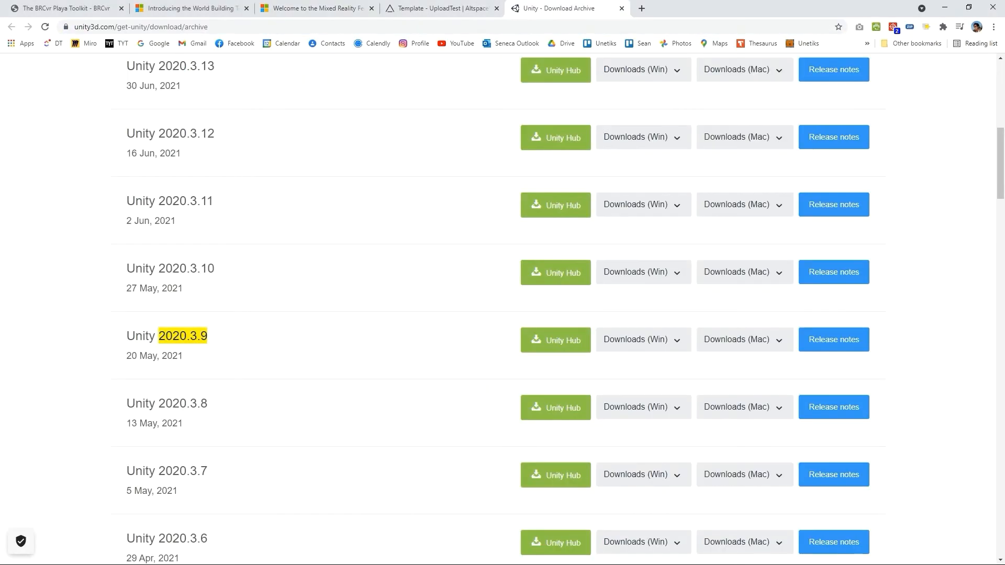
- Show the UploadTest AltspaceVR page and scroll down to its Uploads table
{"action": "left_click", "coordinate": [441, 9]}
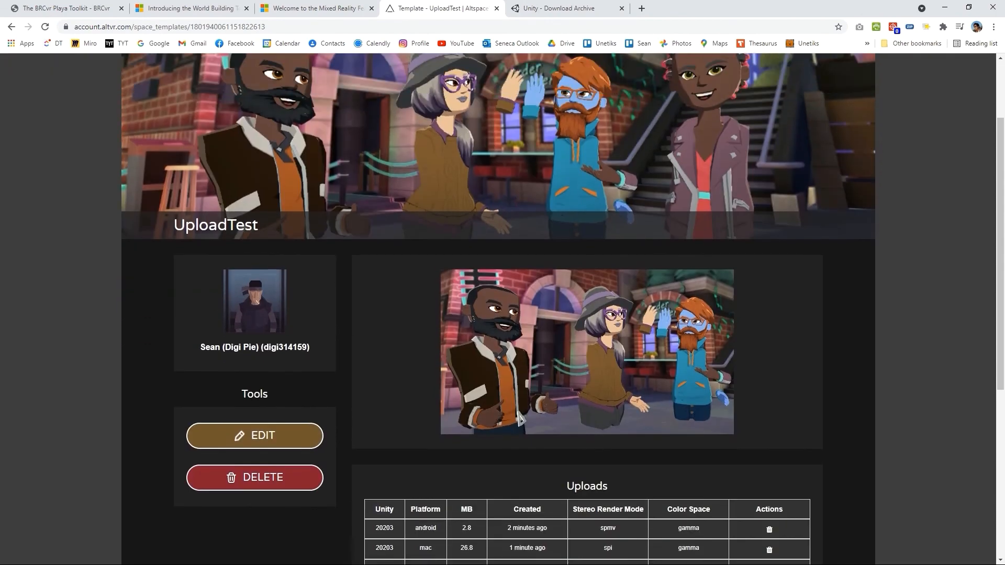
{"action": "scroll", "scroll_direction": "down", "scroll_amount": 3}
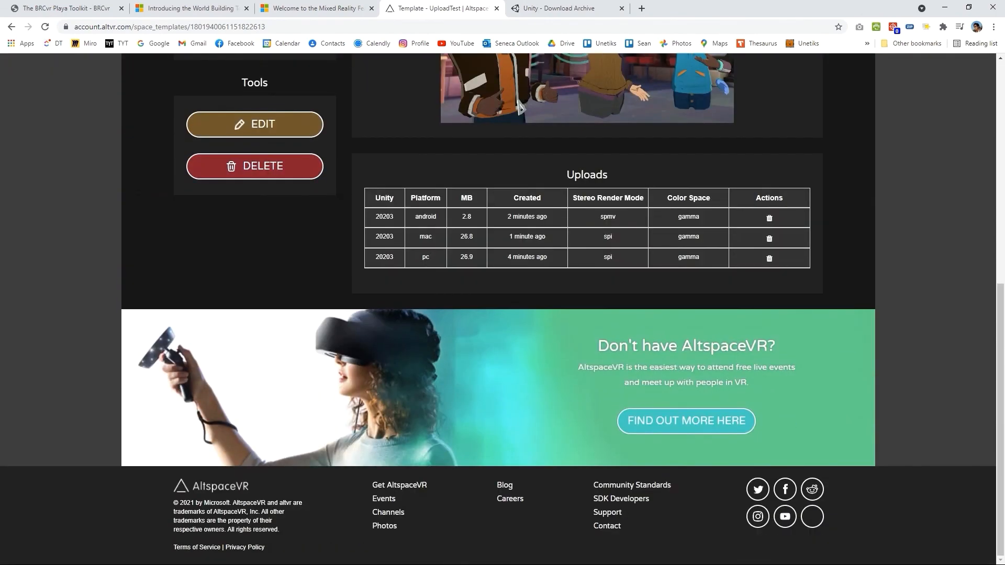